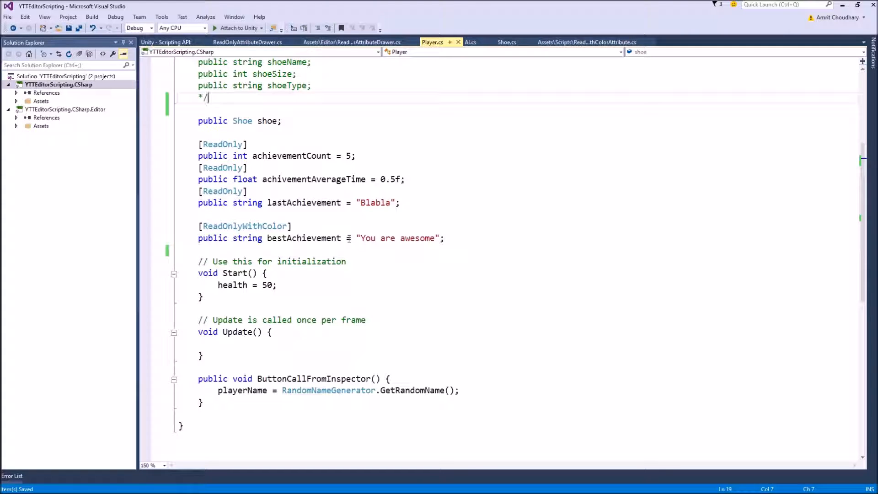
Step: Insert a [Space(40)] attribute on the empty line above 'public Shoe shoe;' in Player.cs
click(292, 226)
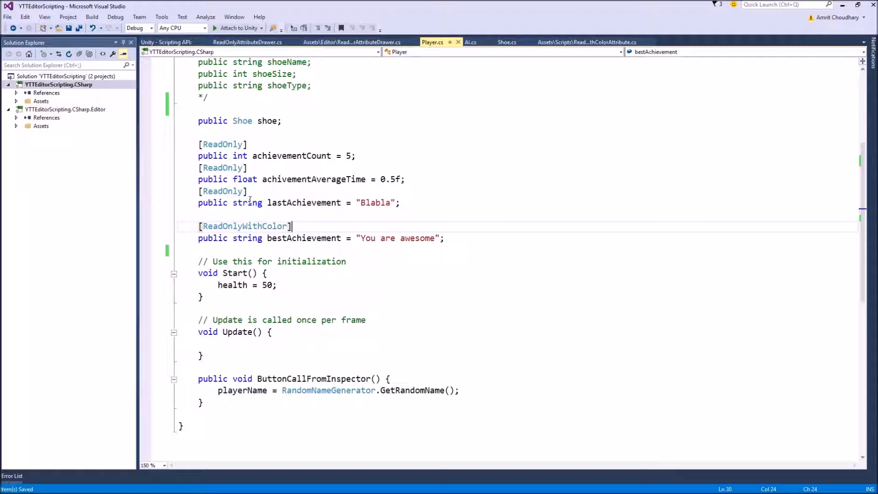
mouse_move(247, 202)
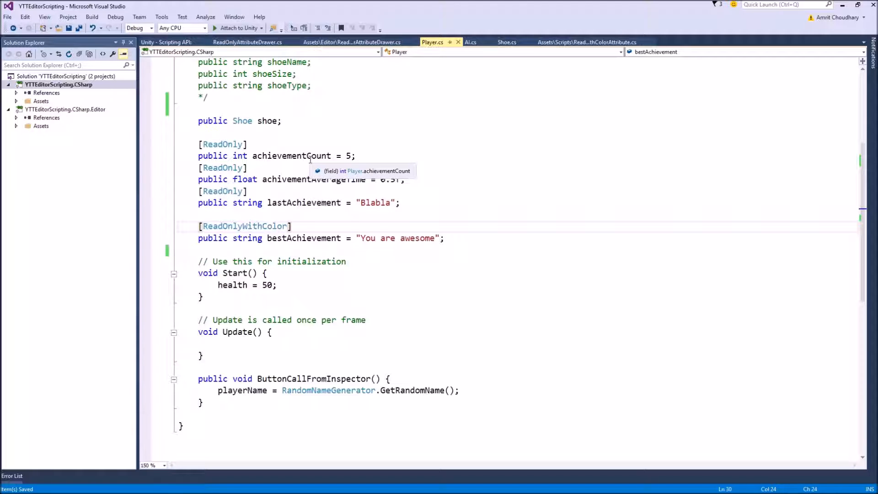
click(291, 226)
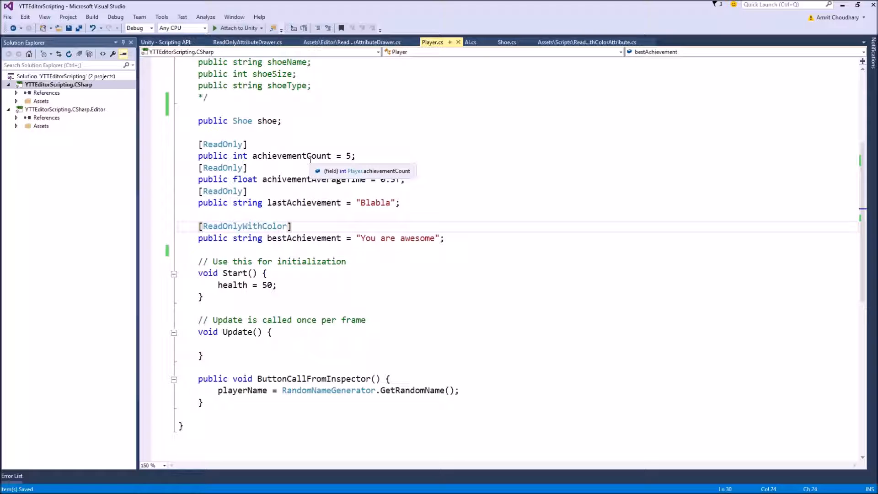
scroll(up, 3)
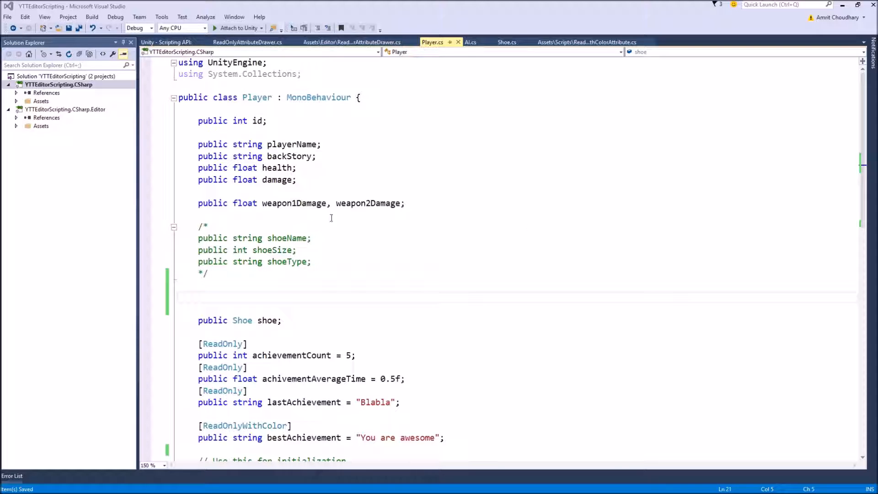
click(199, 309)
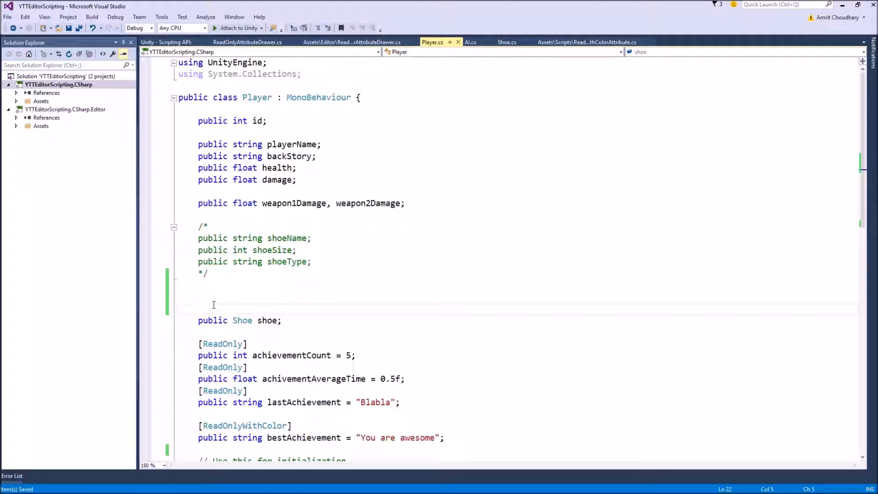
text([])
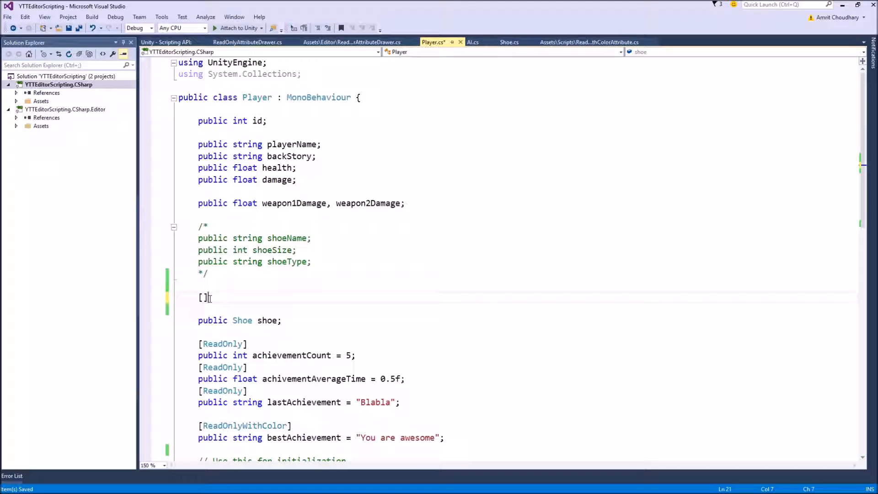
text(Space)
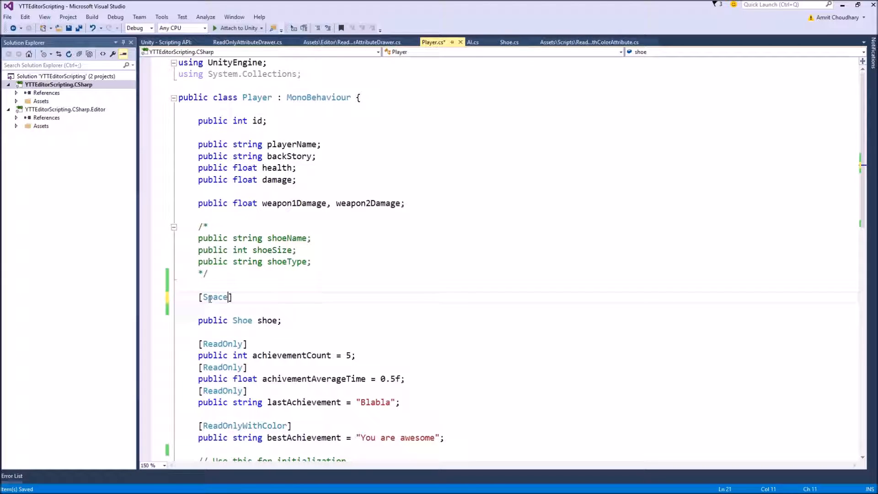
text(())
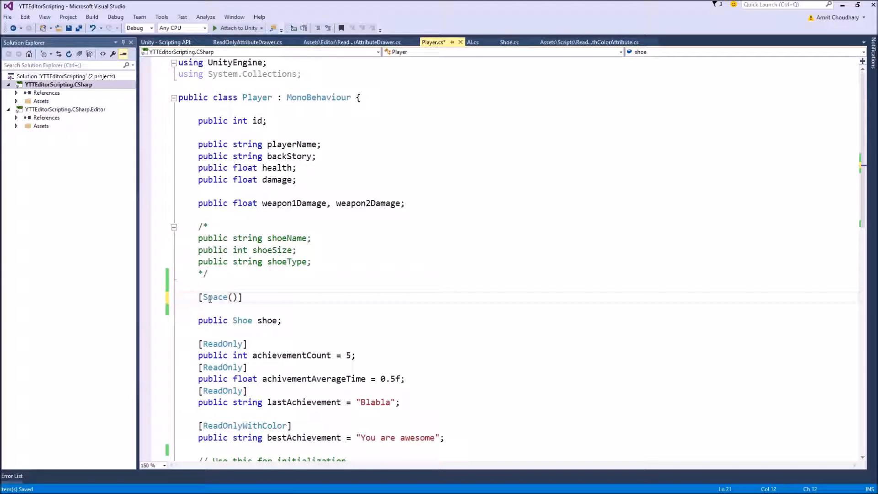
text(40)
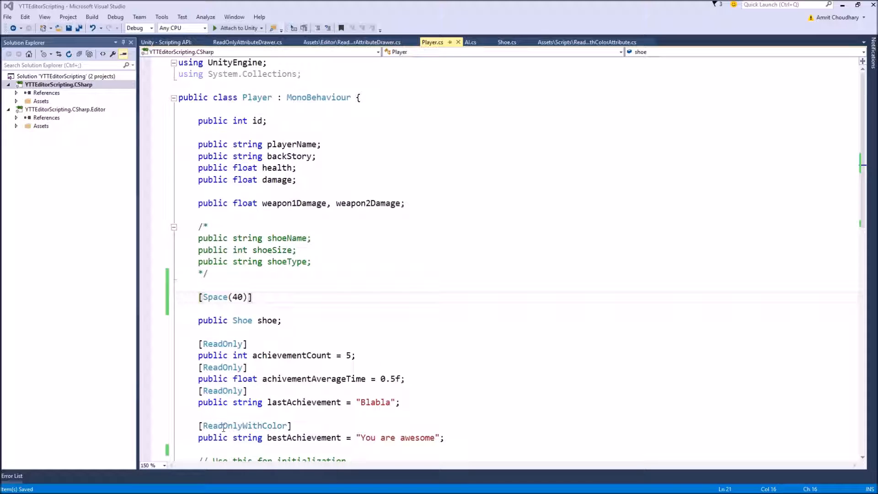
mouse_move(261, 412)
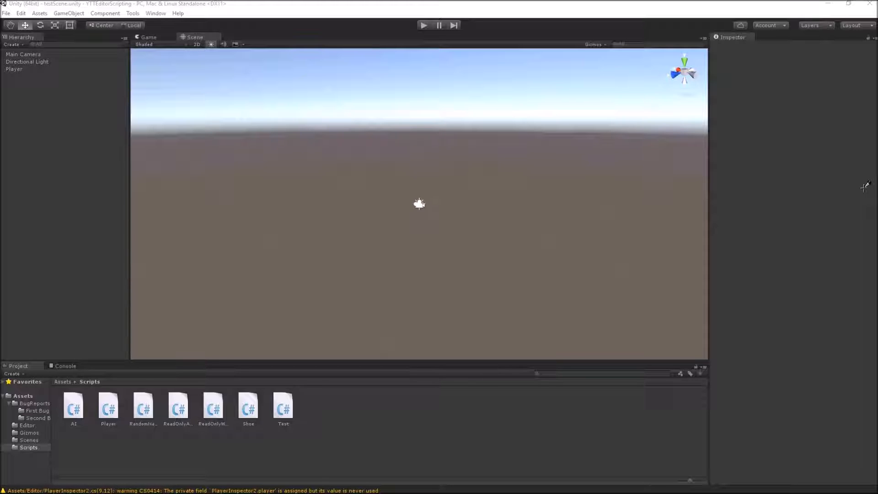
mouse_move(593, 402)
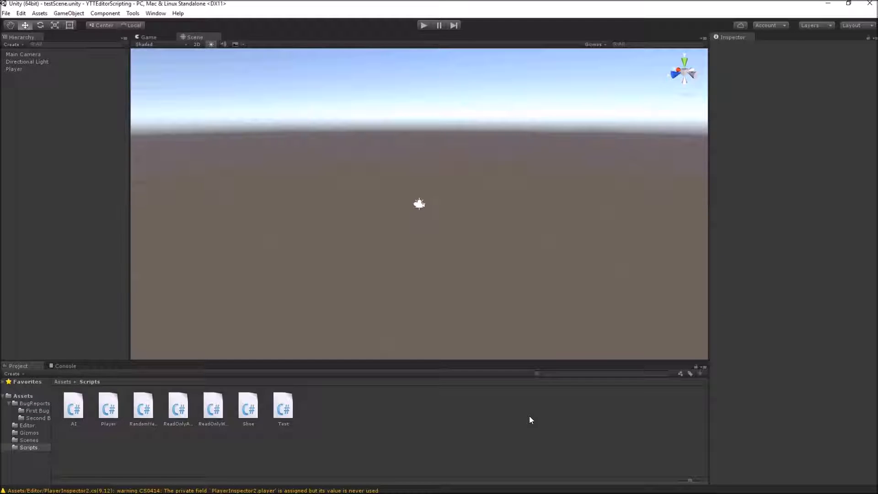
mouse_move(571, 413)
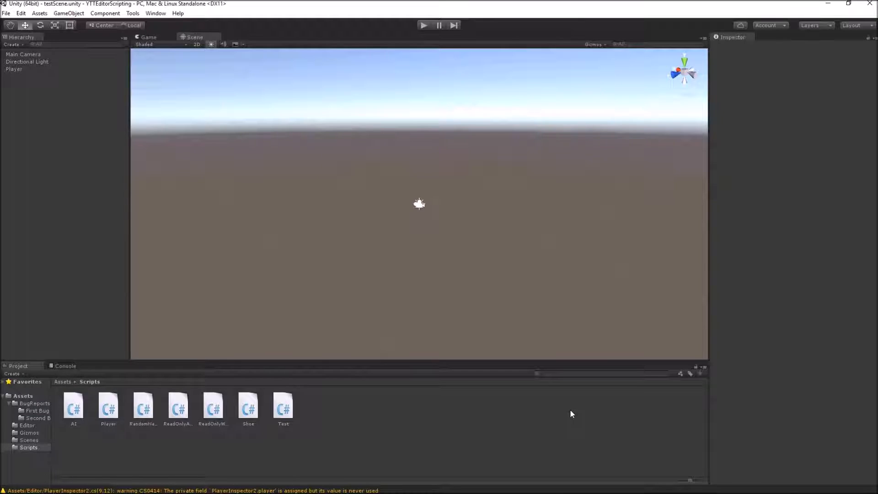
mouse_move(864, 149)
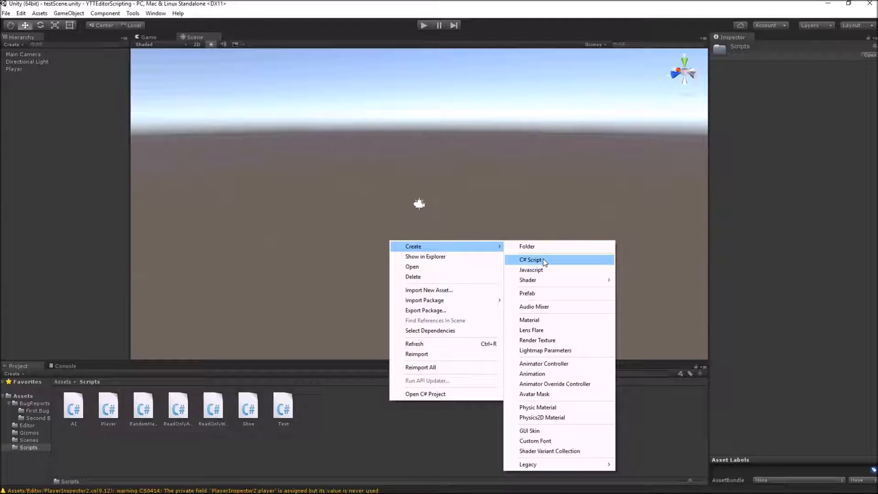
Step: Create a C# script named SpaceWithImageAttribute in Scripts and open it in Visual Studio
click(530, 259)
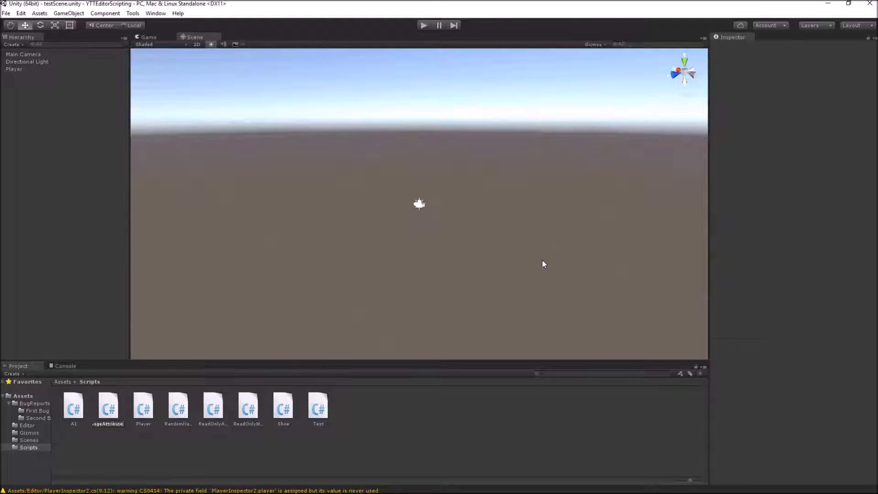
double_click(282, 406)
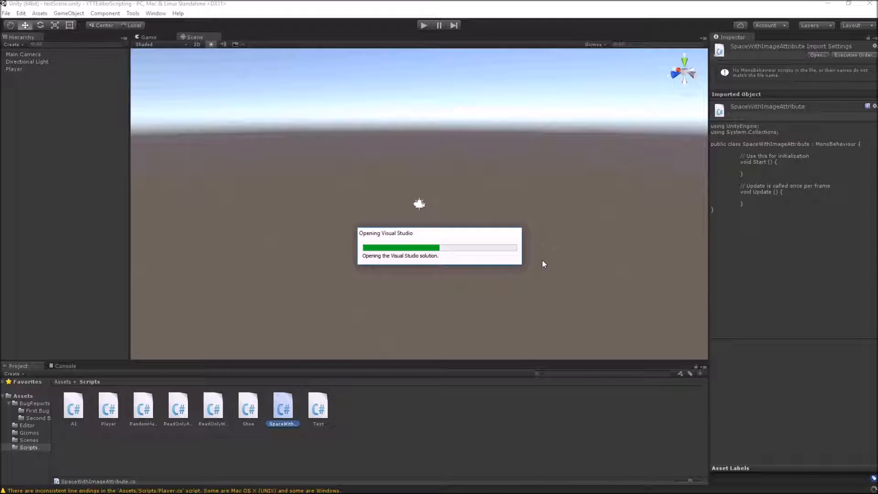
mouse_move(269, 408)
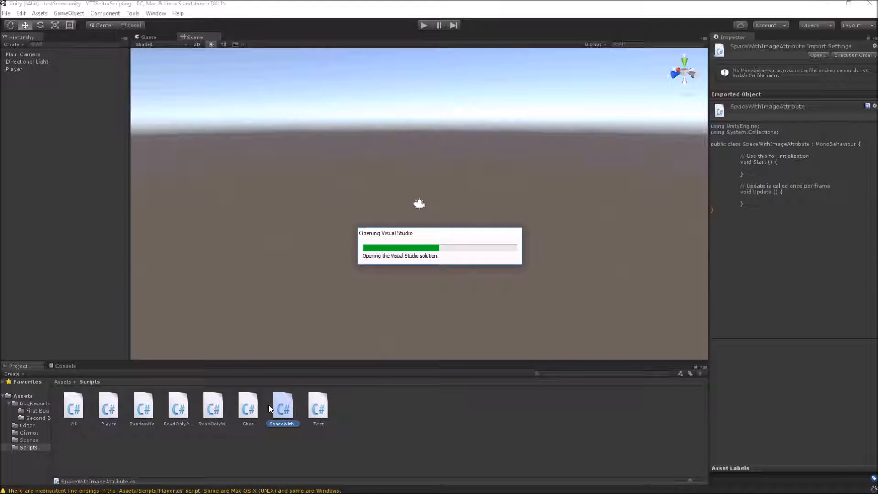
mouse_move(316, 294)
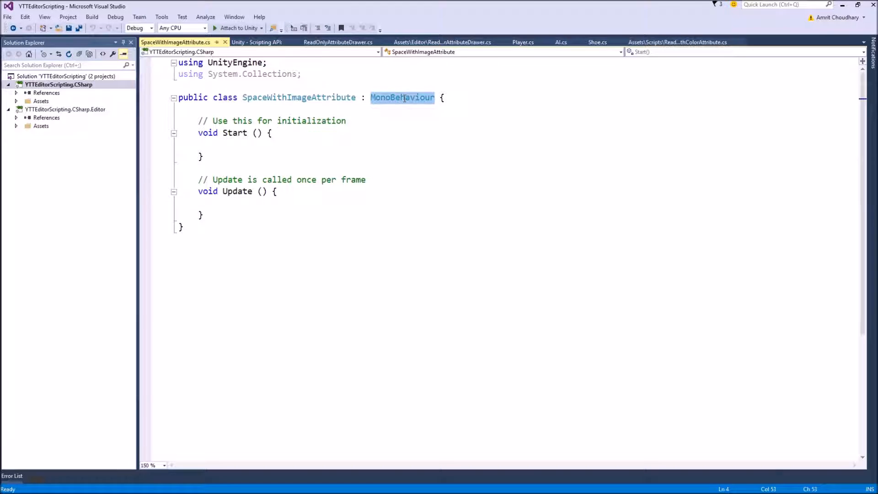
Step: Derive SpaceWithImageAttribute from PropertyAttribute, drop Start and Update, begin a public field
text(PropertyAttribute)
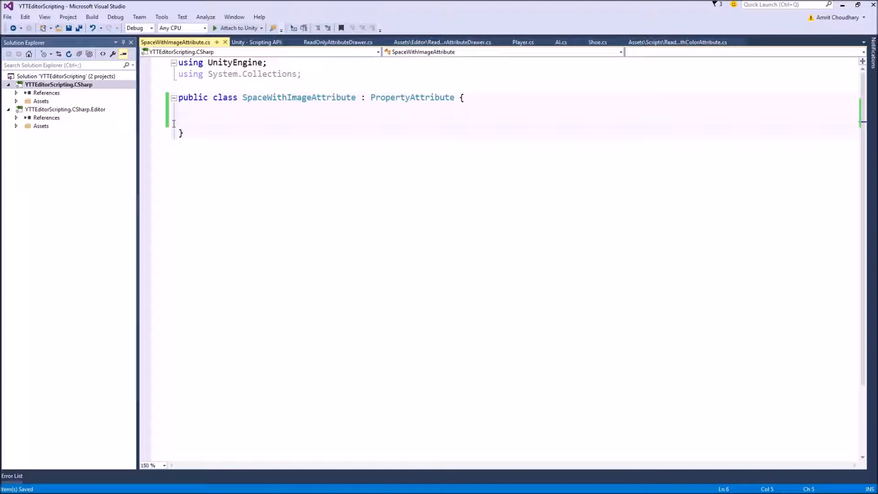
key(Enter)
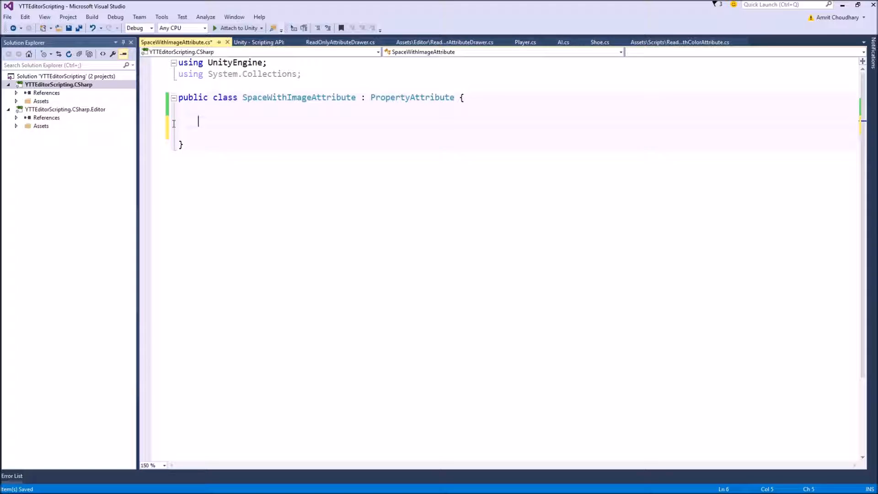
text(public)
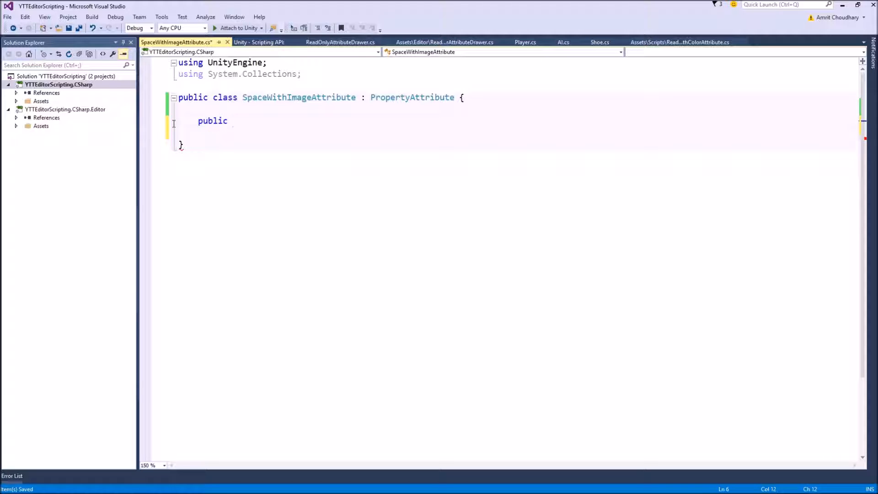
text(Spa)
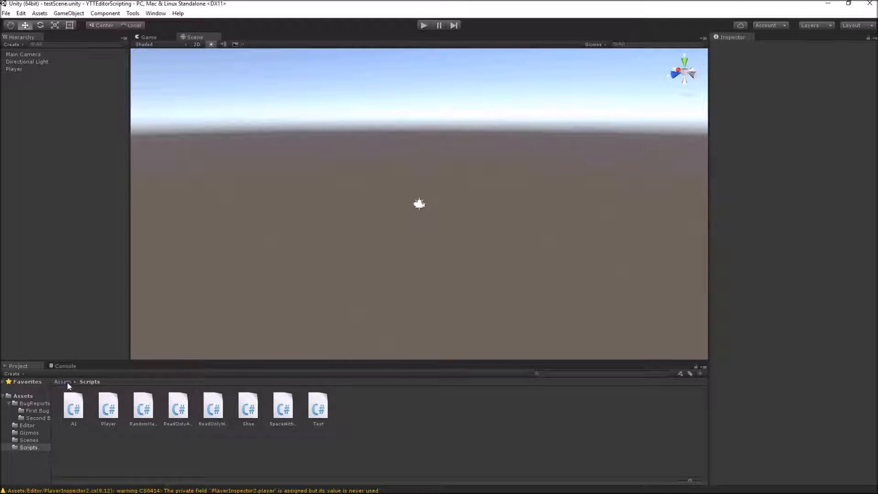
Step: Create a C# script named SpaceWithImageAttributeDrawer inside Assets > Editor
click(26, 425)
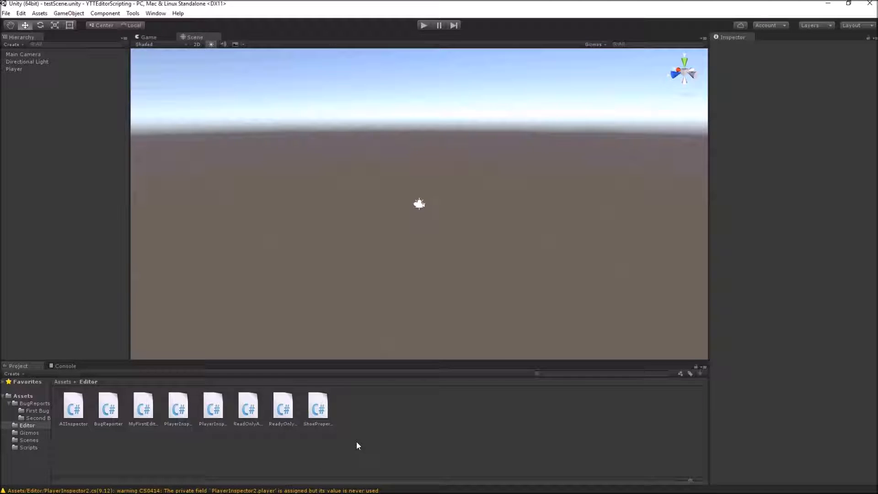
right_click(359, 446)
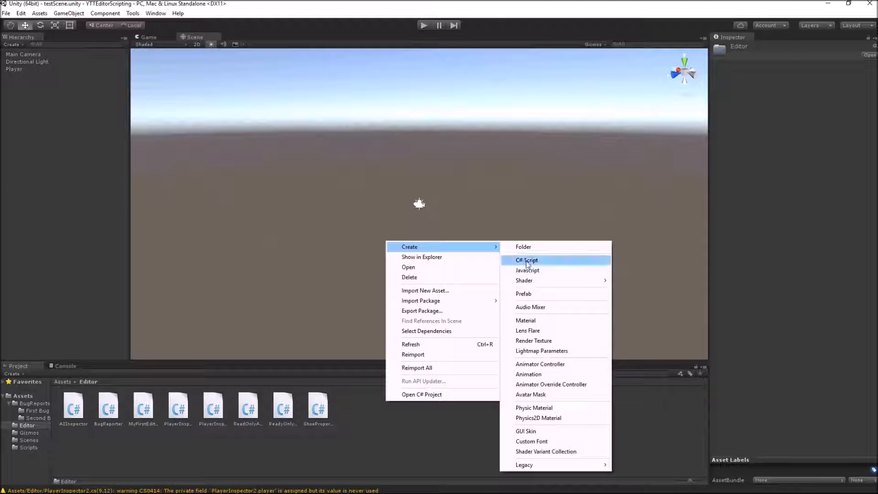
click(526, 259)
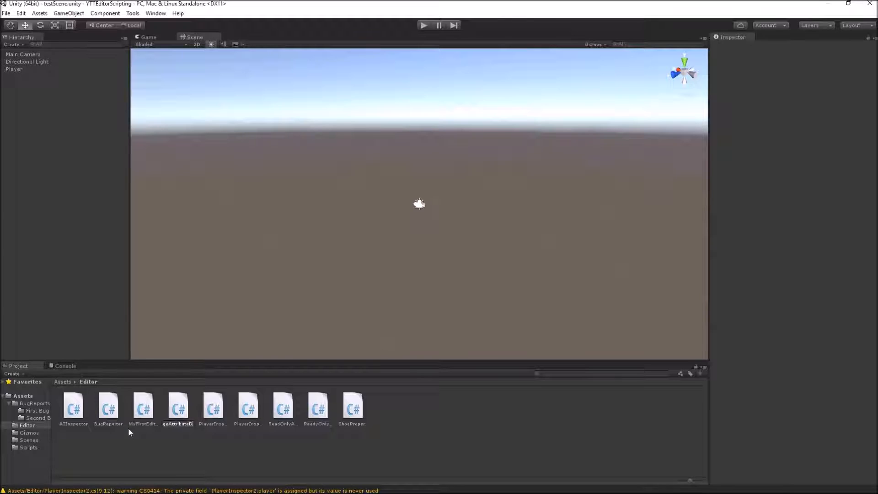
click(352, 406)
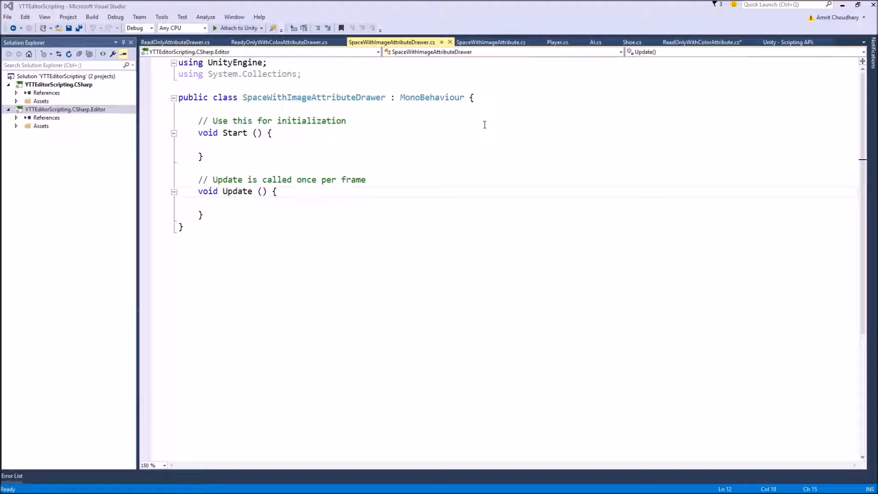
mouse_move(318, 104)
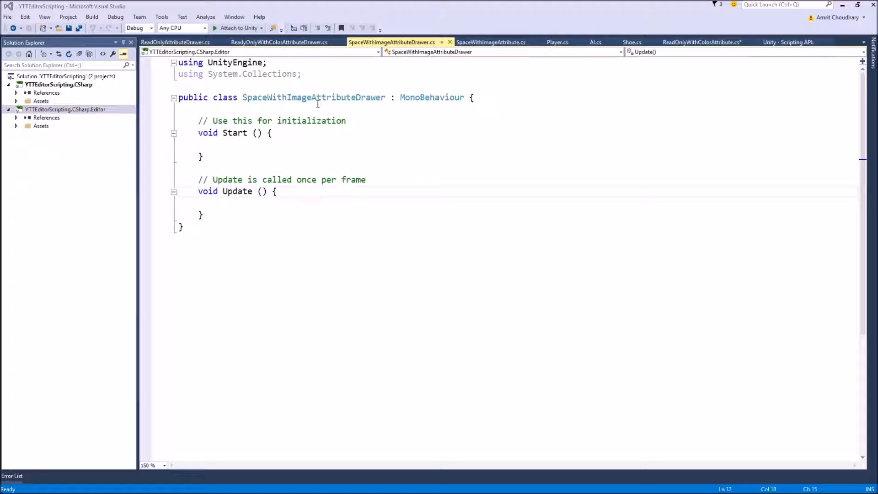
Step: Derive the drawer class from DecoratorDrawer and add a using UnityEditor directive
double_click(431, 97)
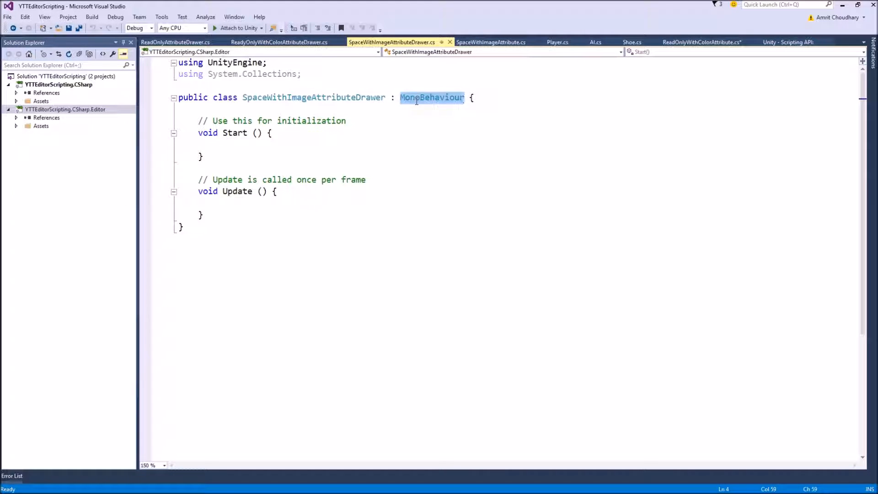
text(Decto)
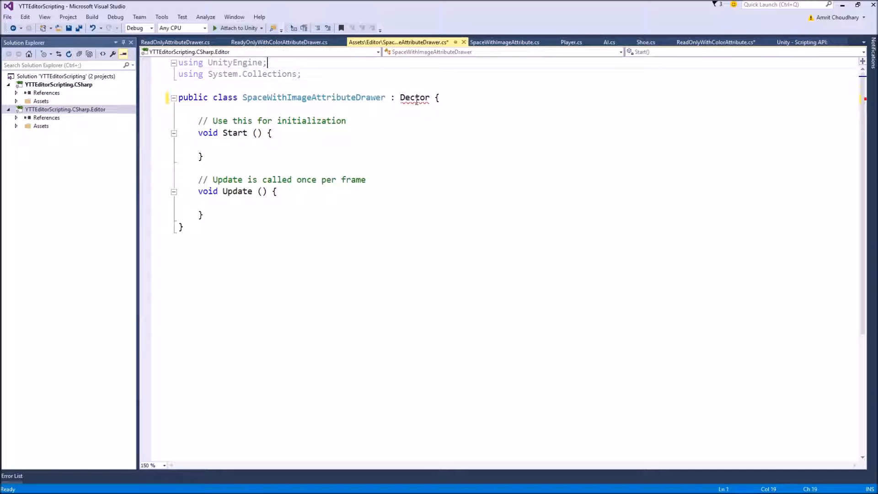
text(UnityEditor;)
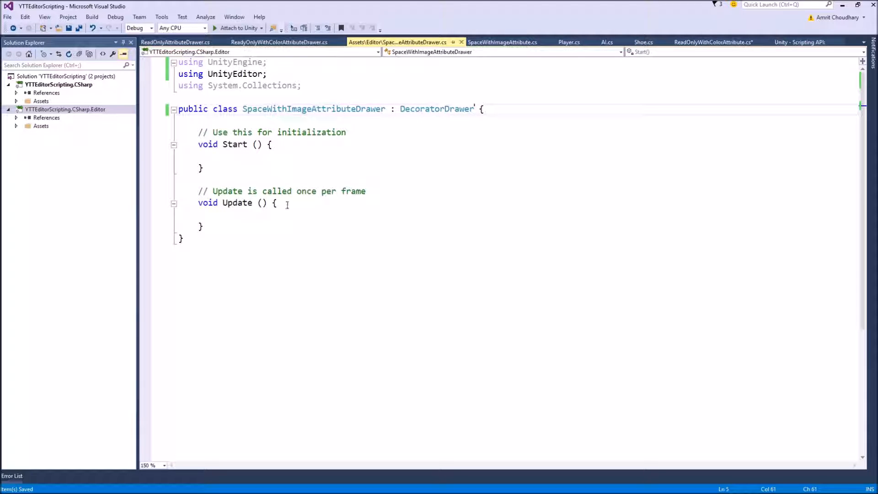
mouse_move(204, 231)
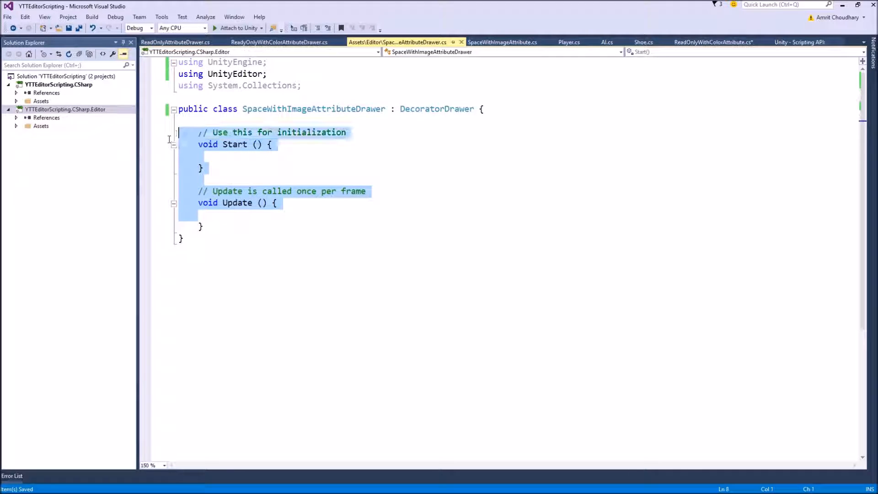
Step: Replace Start and Update with public override OnGUI and GetHeight generated from IntelliSense
key(Delete)
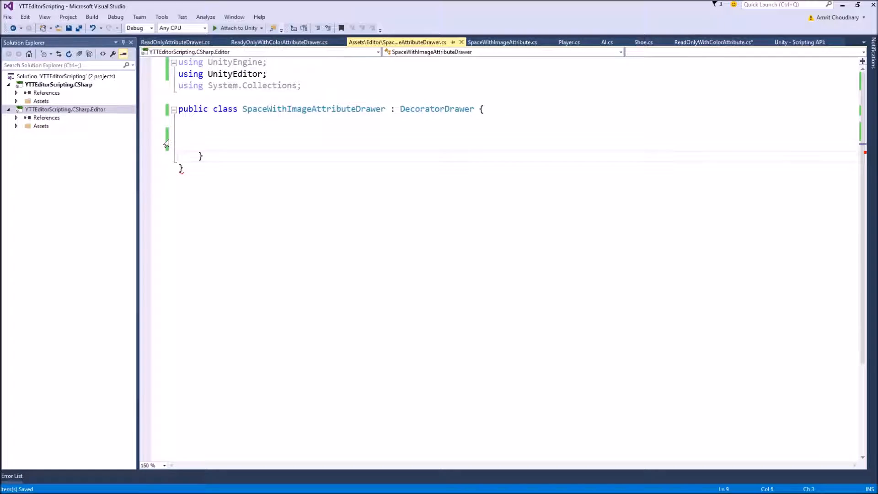
text(public ov)
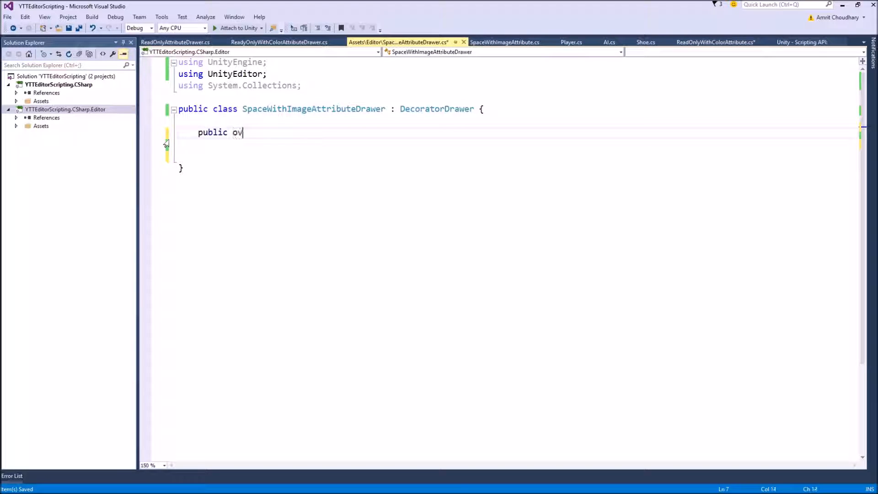
text(erride void OnGUI(Rect position) {)
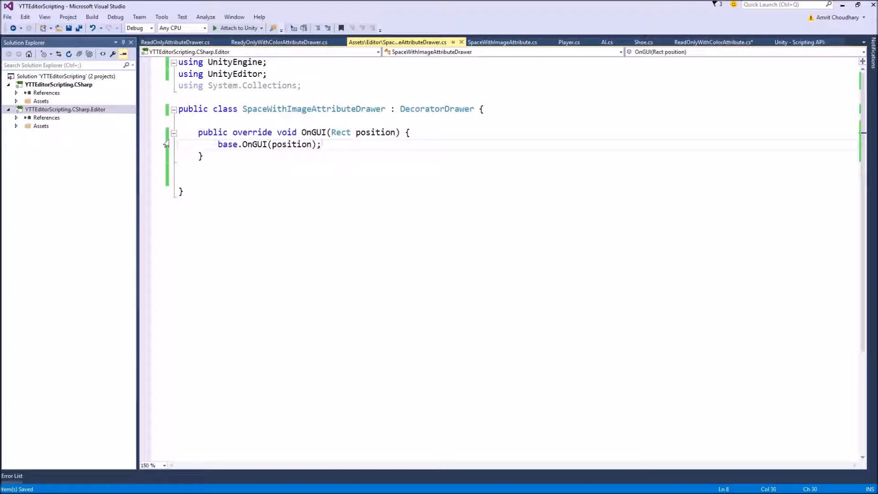
click(322, 144)
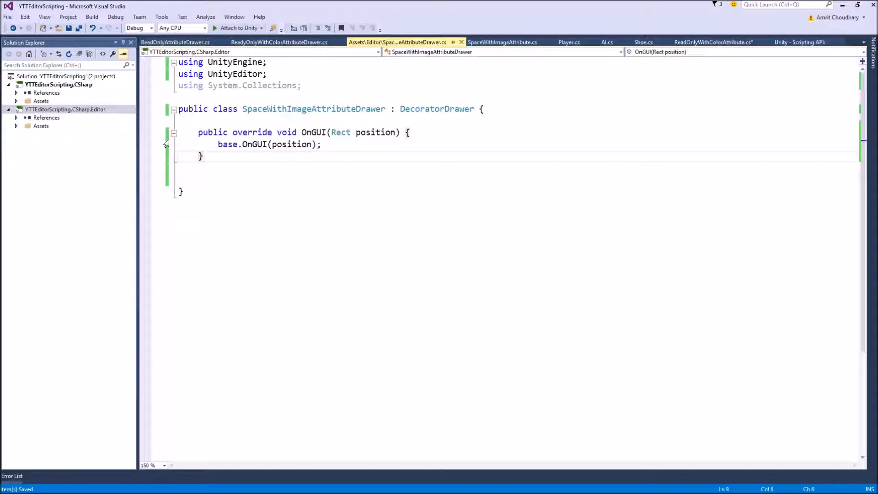
text(pub)
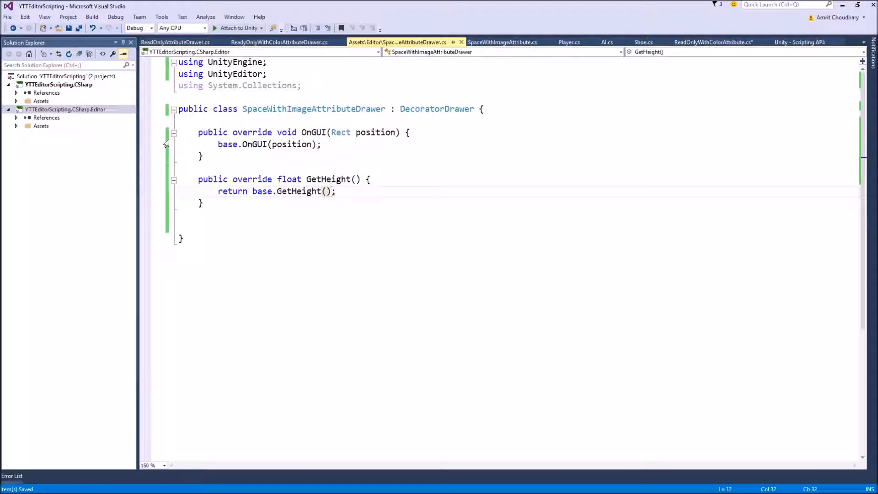
click(330, 191)
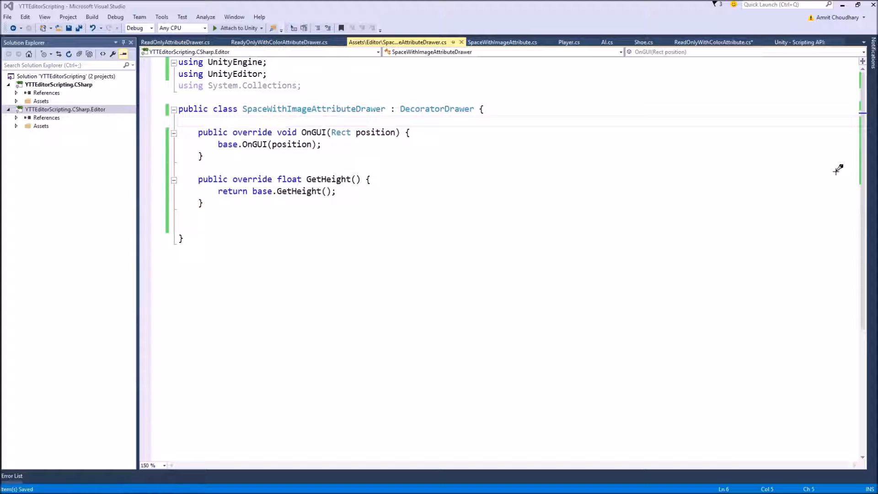
mouse_move(436, 109)
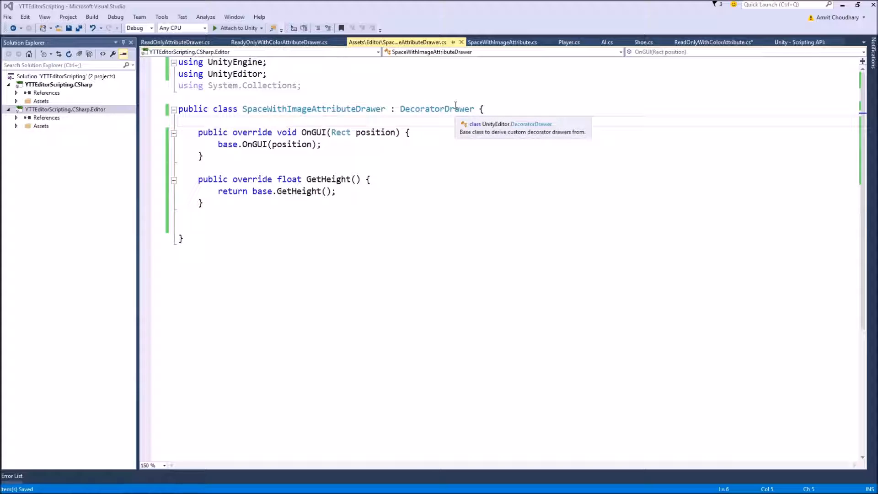
mouse_move(123, 129)
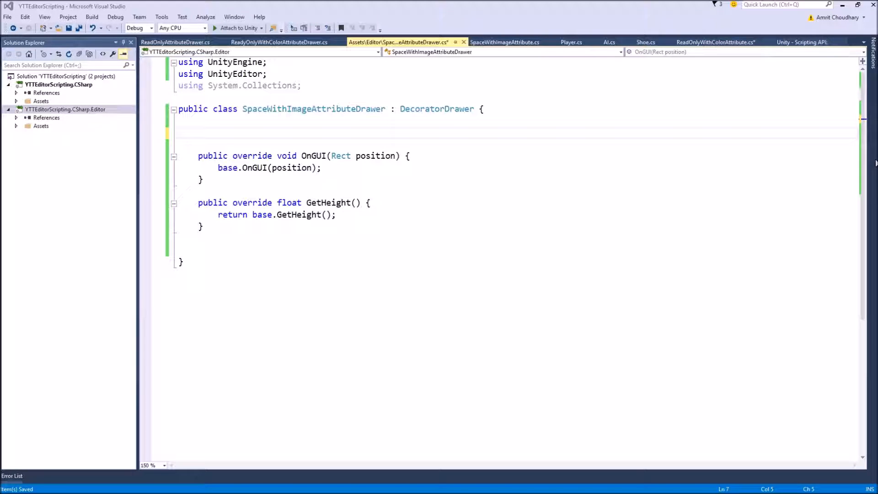
mouse_move(409, 159)
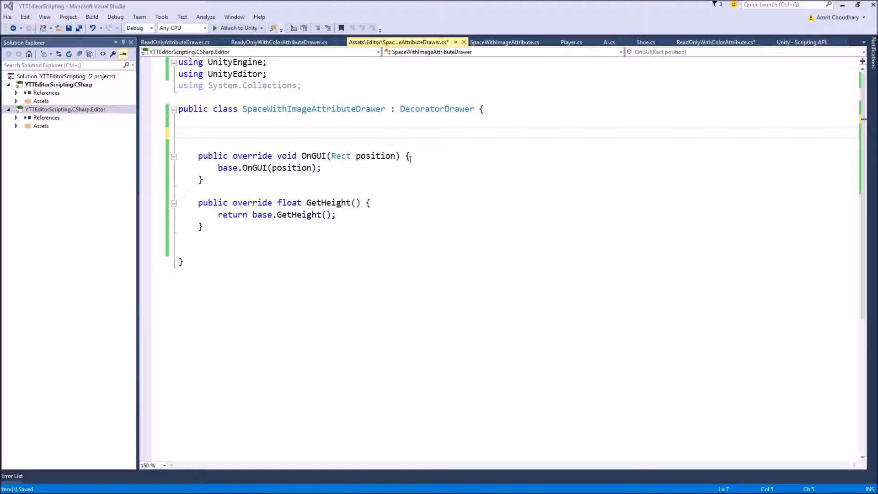
text(Texture2D)
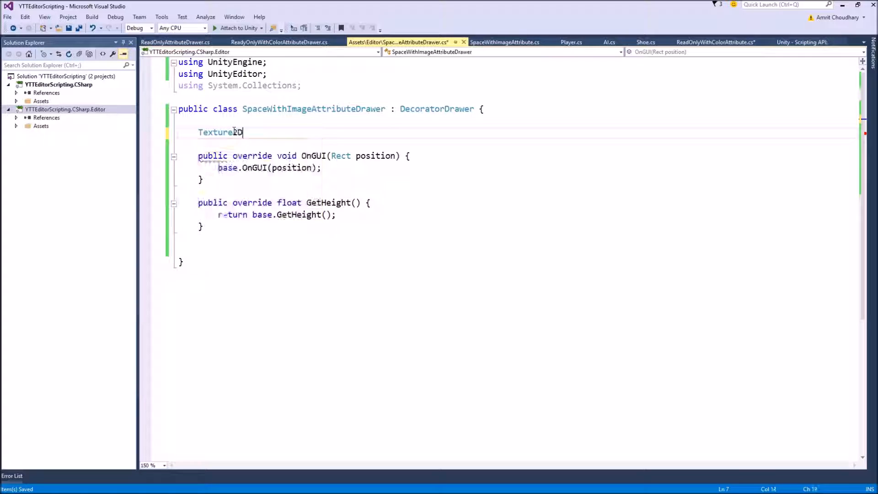
Step: Declare 'Texture2D image;' and replace base.OnGUI(position) with an if(image == null) check
text(imag)
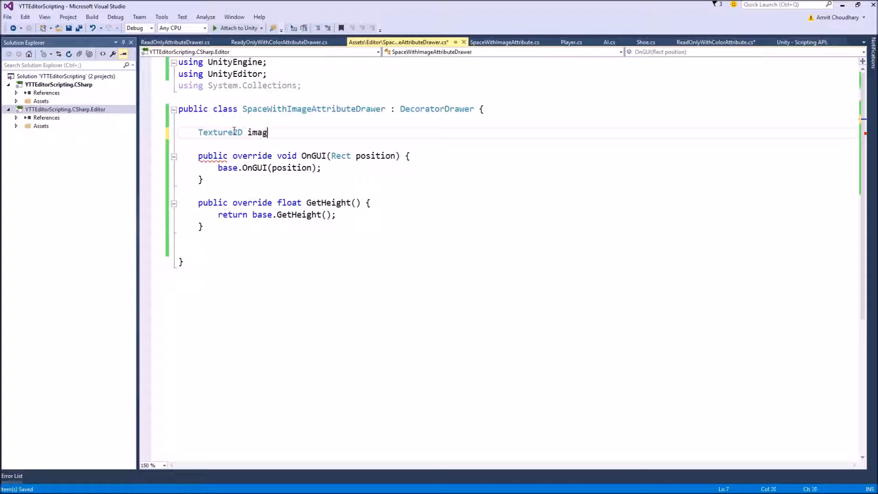
text(e;)
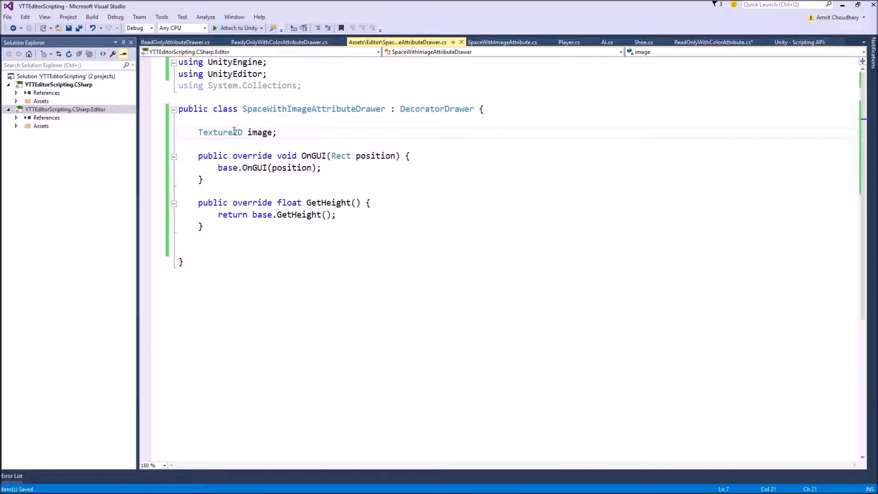
click(273, 167)
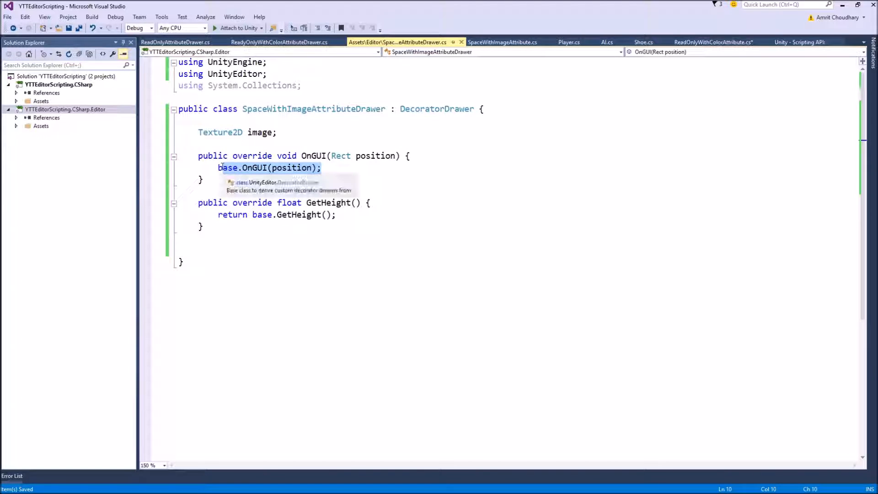
key(Delete)
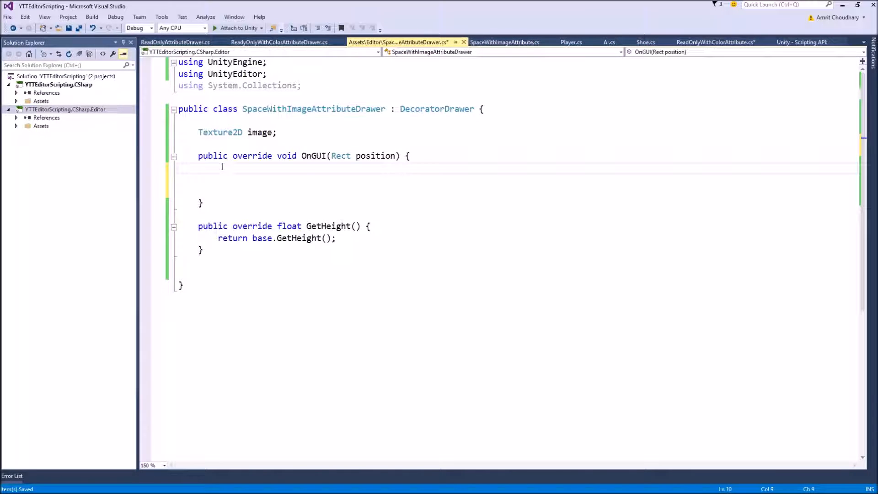
text(if(image == nul)
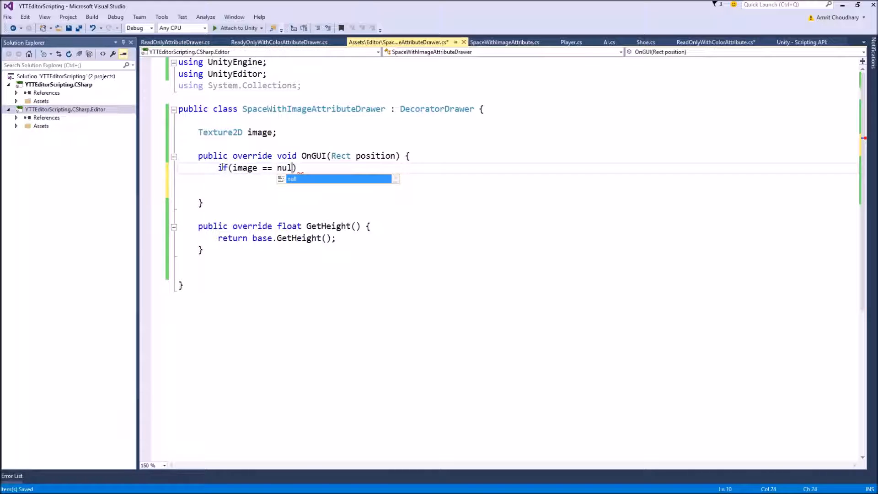
key(Return)
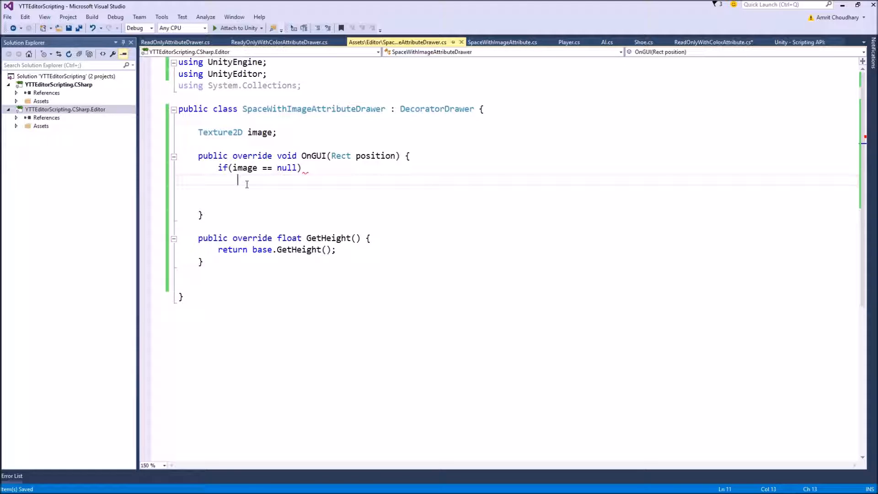
mouse_move(261, 132)
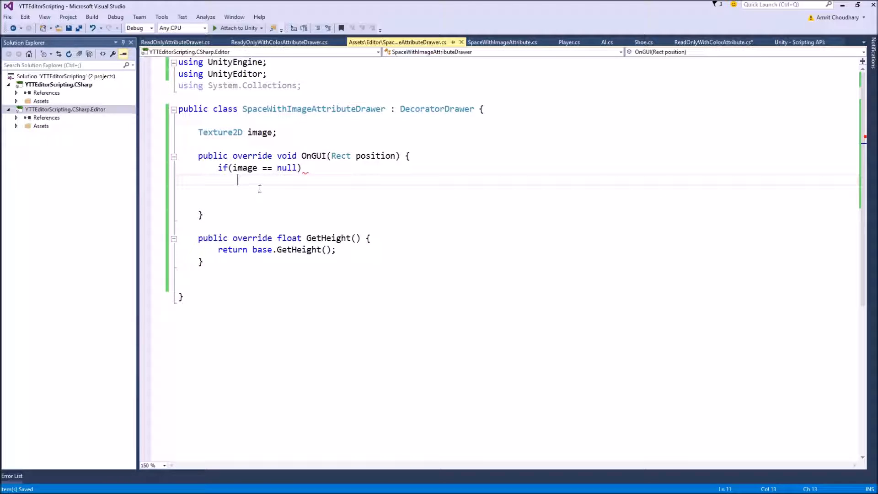
Step: Inside the null check, assign image = Resources.Load<Texture2D>("image");
text(R)
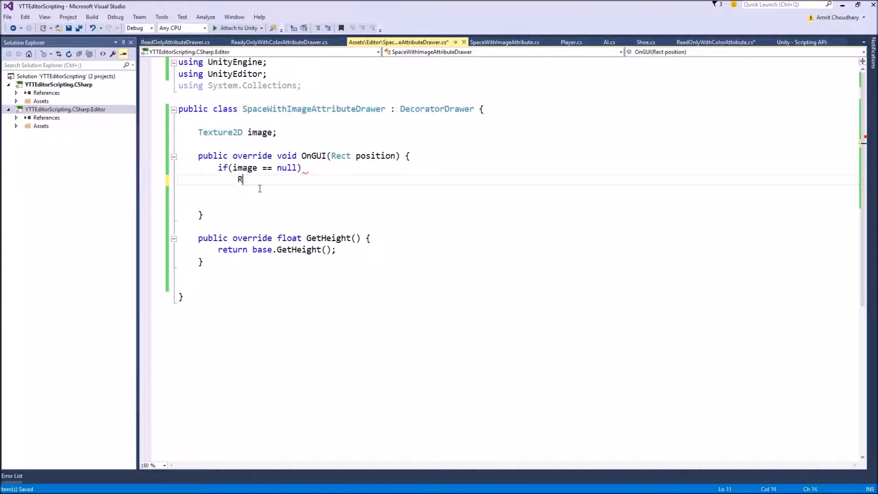
text(E)
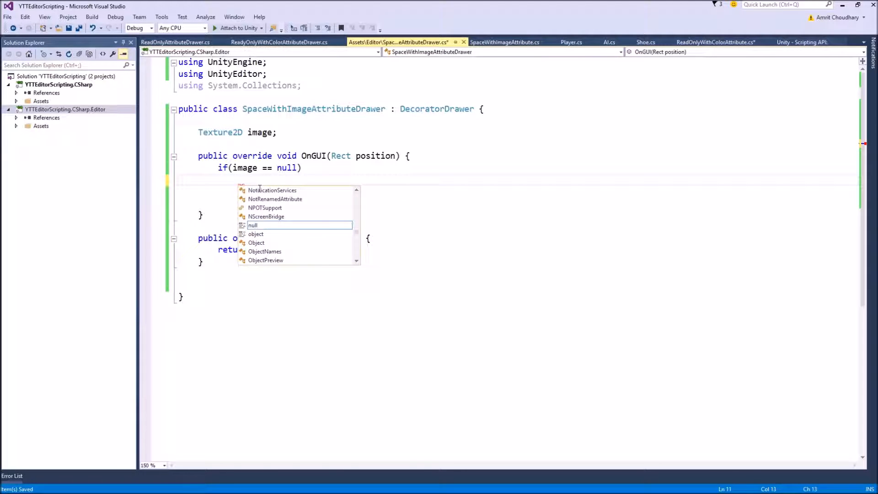
text(image = Resources.Load<>)
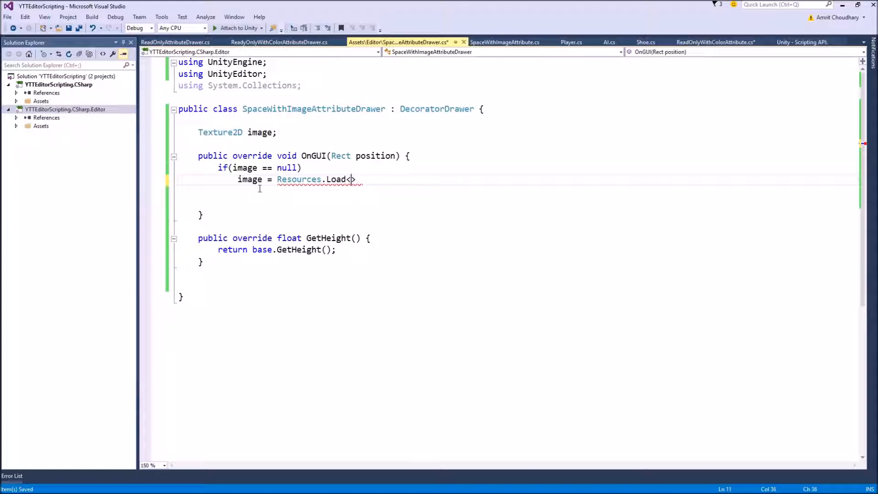
text(Texture2D)
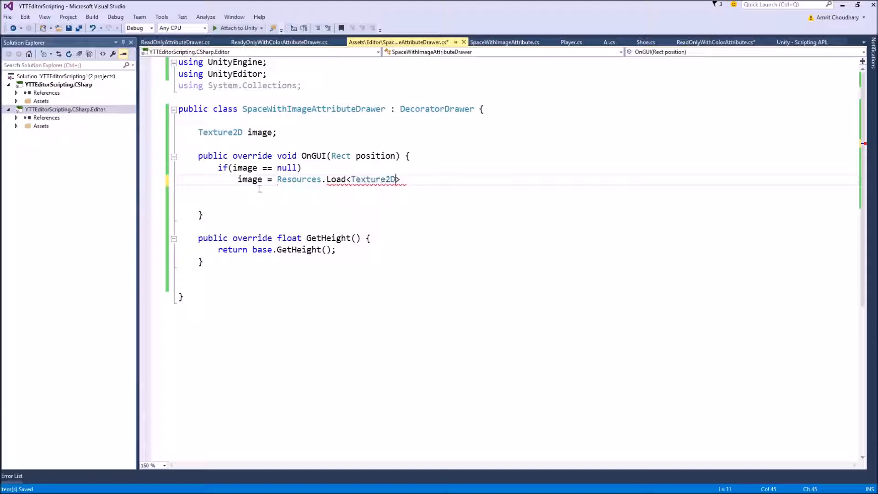
text(>)
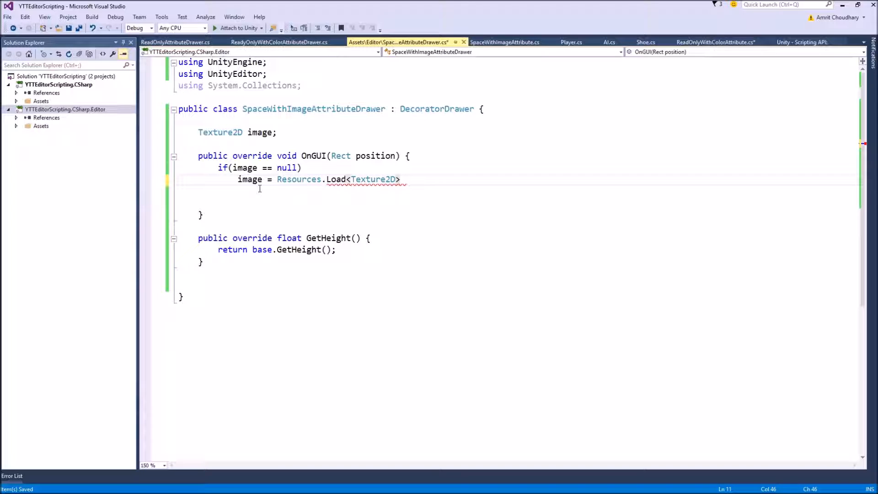
text(())
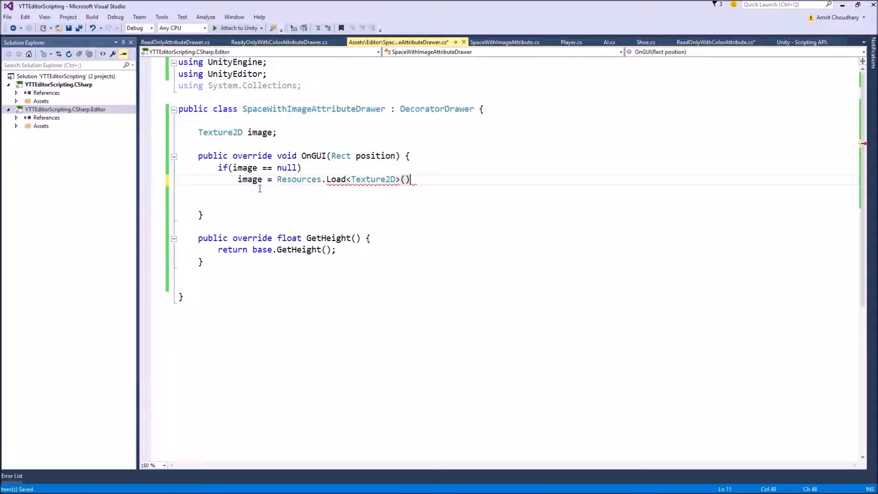
mouse_move(373, 178)
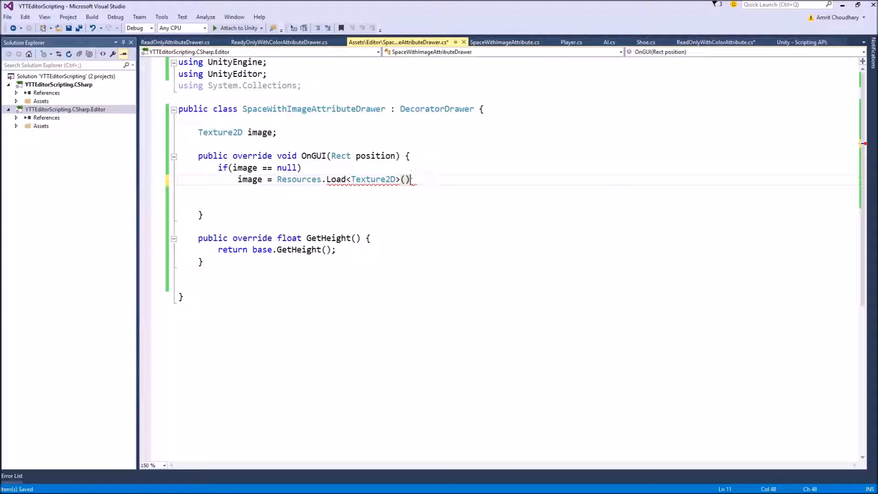
key(Backspace)
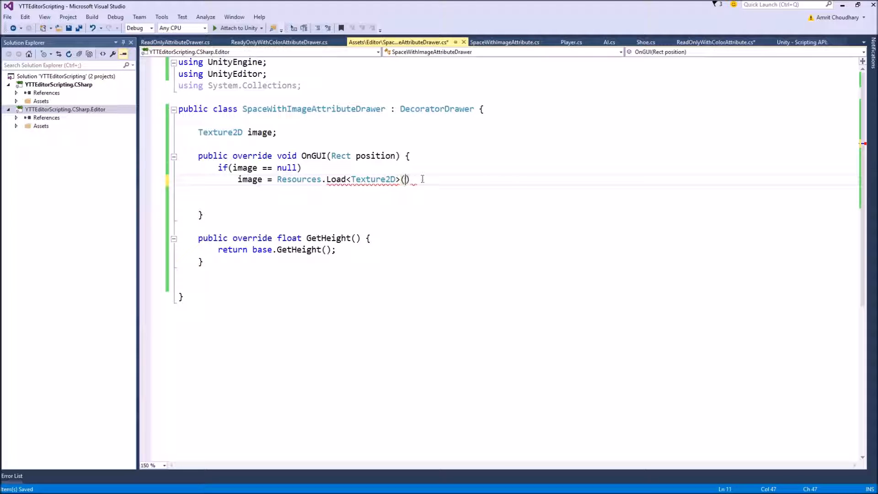
text("")
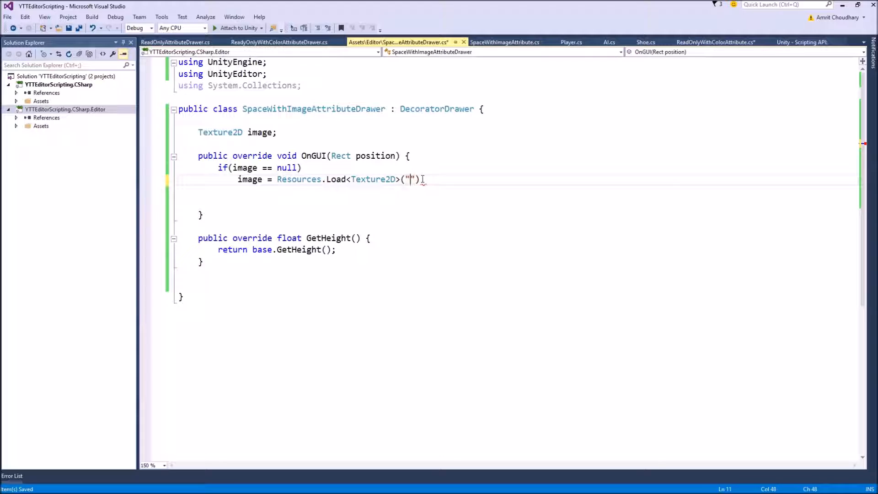
text(i)
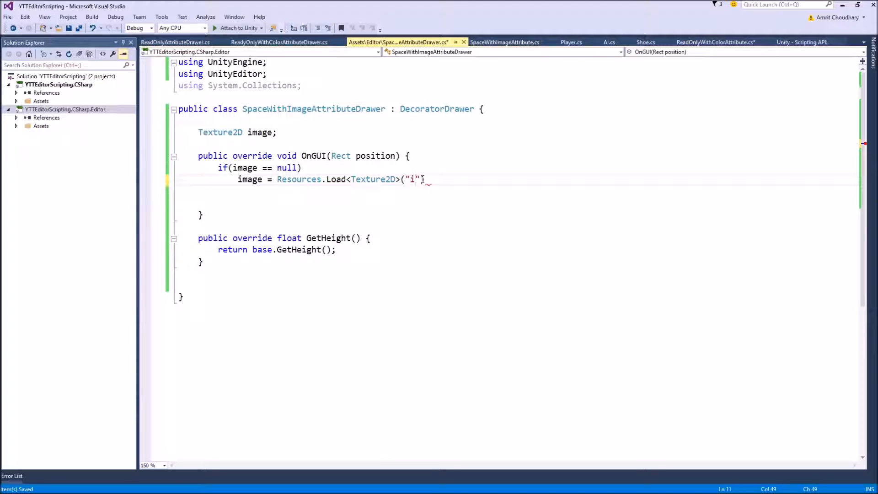
text(mages)
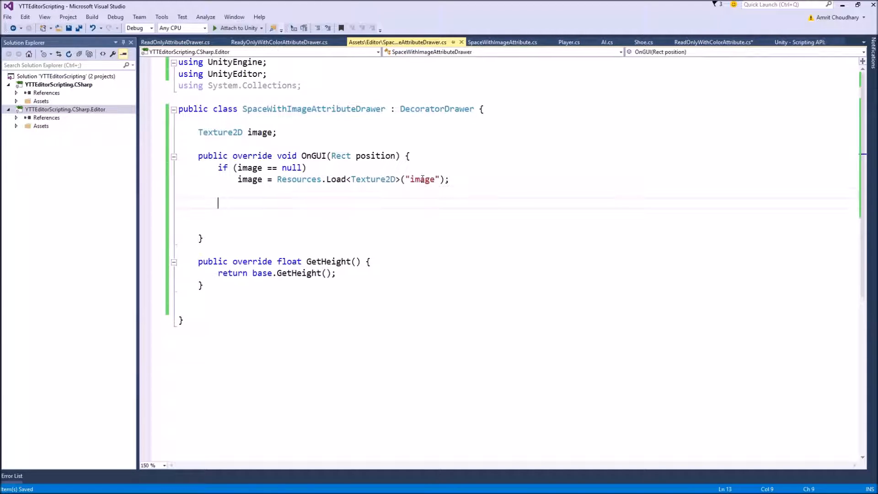
Step: Add GUI.DrawTexture(position, image); to OnGUI and save the drawer script
text(GUI.)
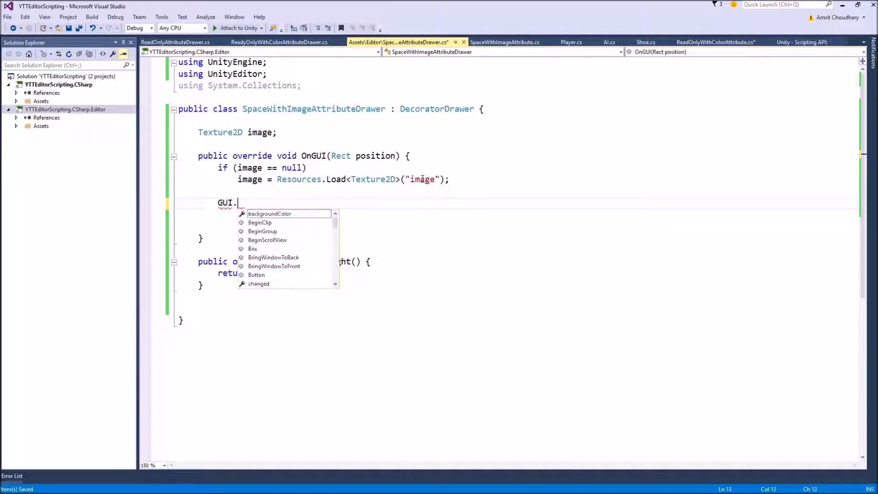
text(ima)
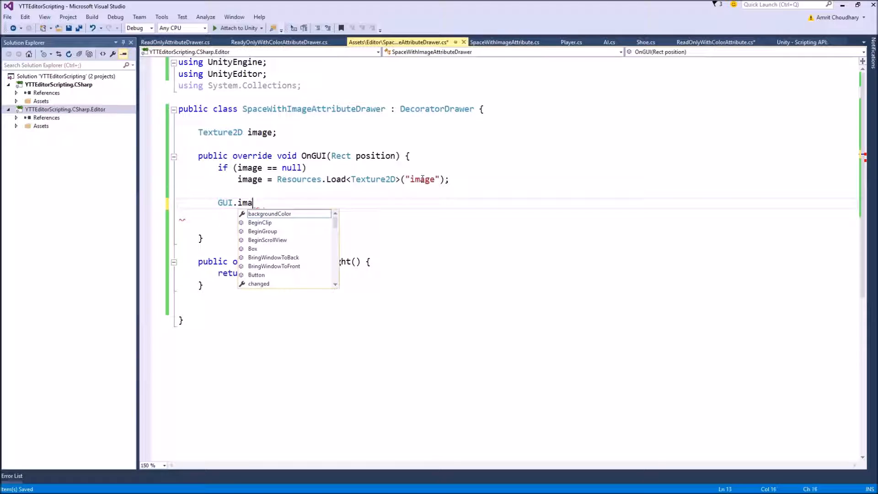
text(draw)
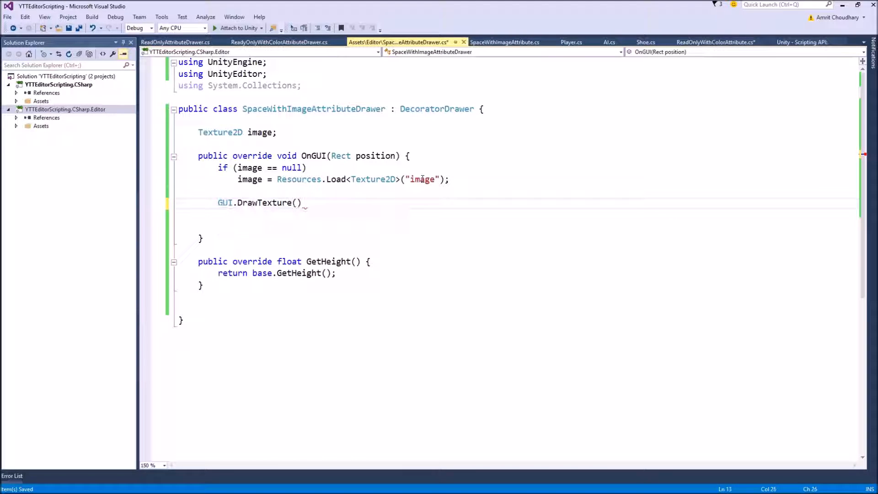
text(ne)
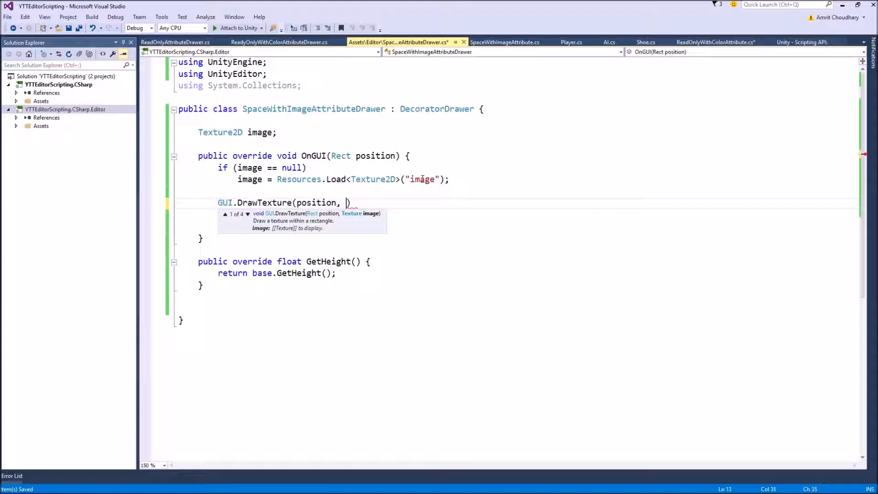
text(image))
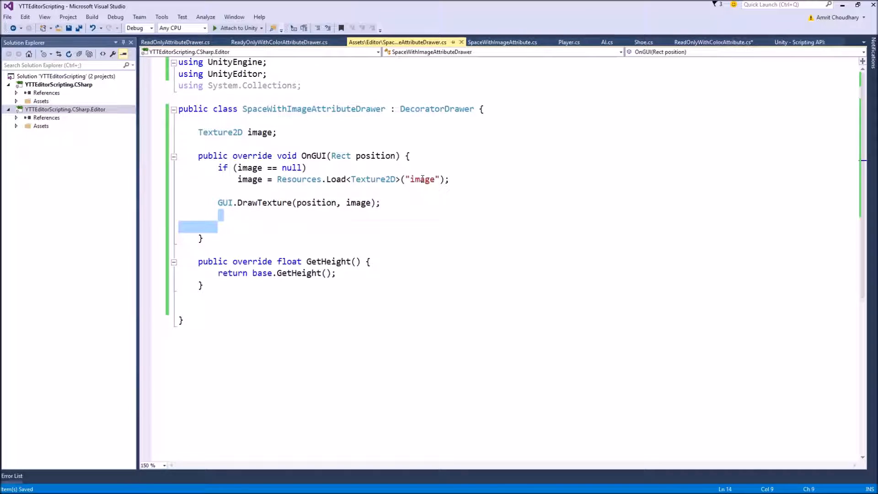
key(Delete)
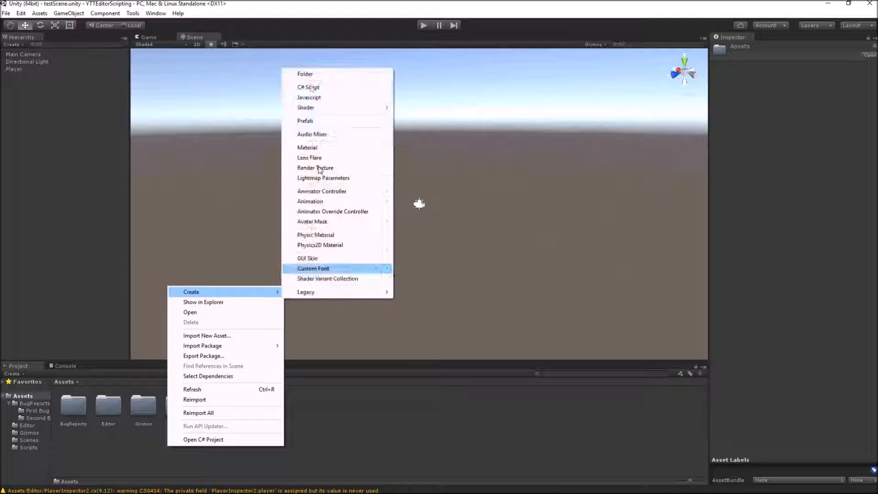
Step: Create a Resources folder under Assets and place the floral pattern texture in it
click(305, 73)
text(Resources)
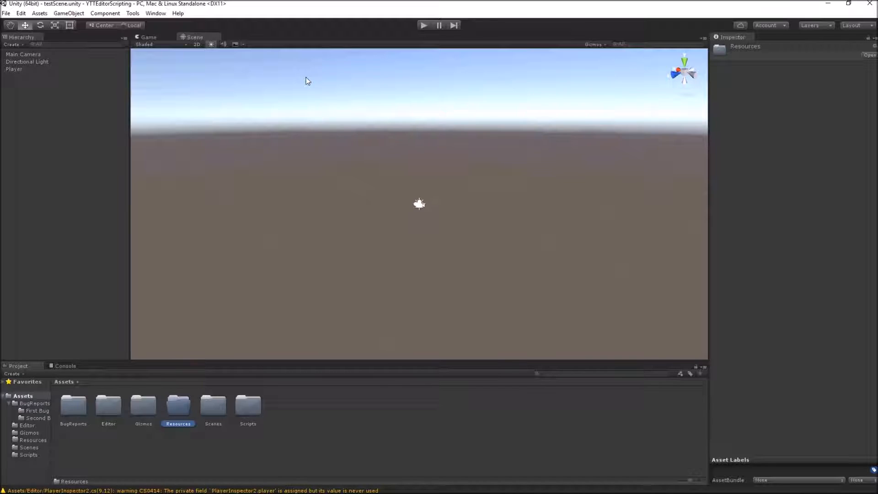
double_click(178, 406)
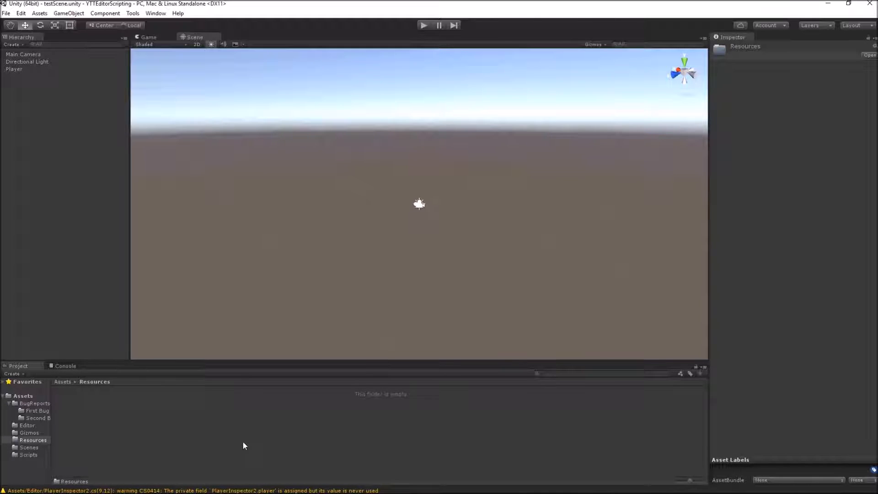
click(73, 406)
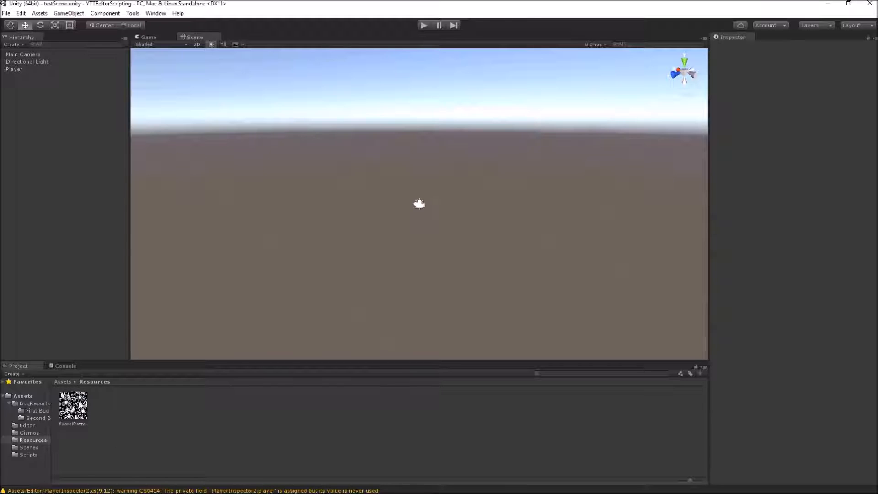
click(73, 404)
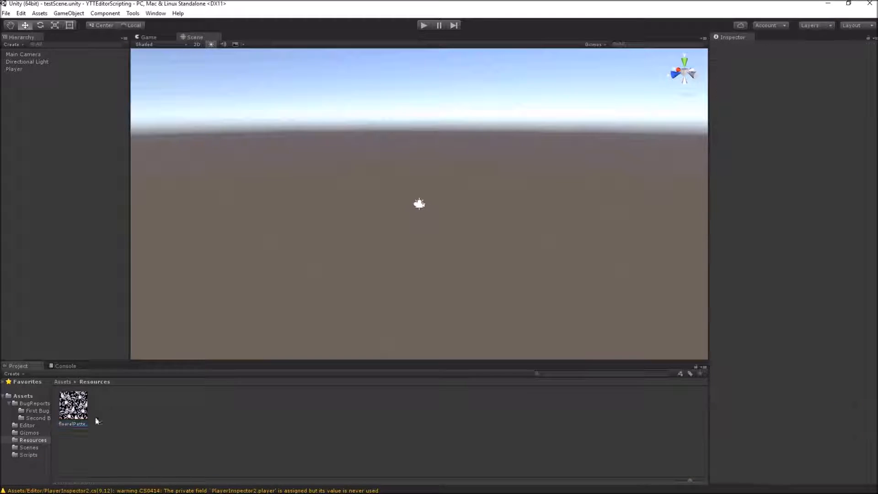
click(73, 406)
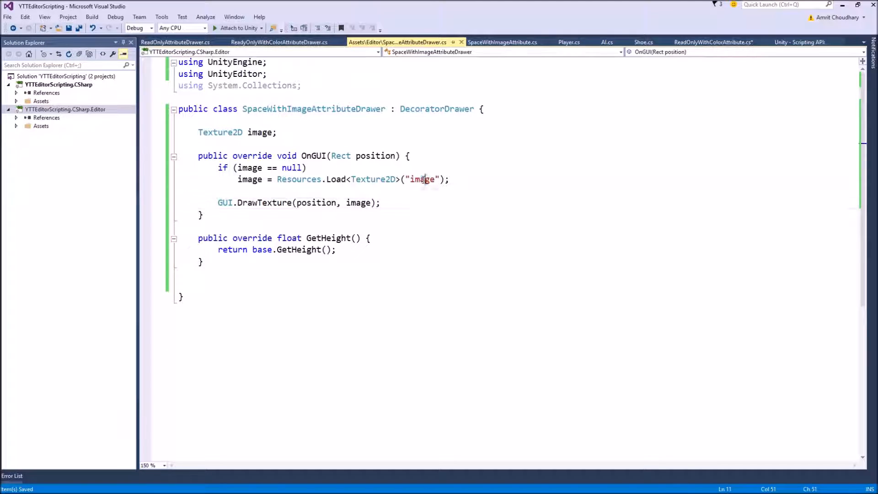
Step: Change Resources.Load to "floaralPattern" and add empty attribute brackets above the drawer class
text(float)
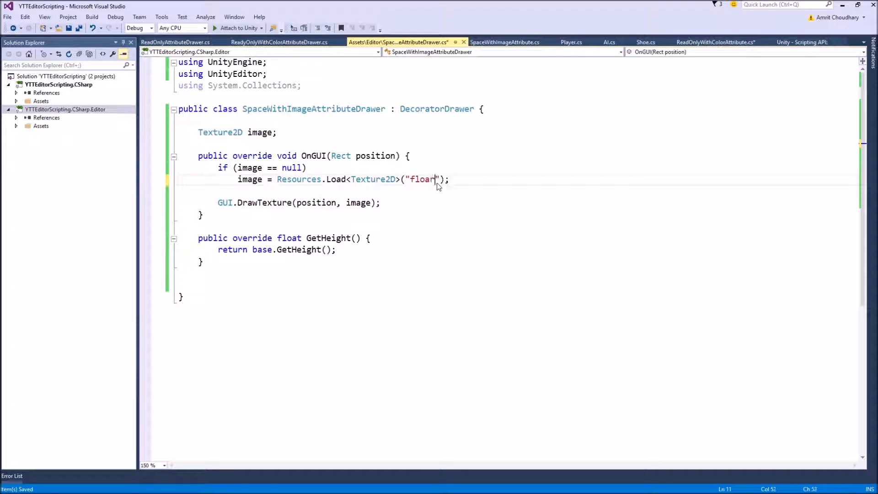
text(alPattern)
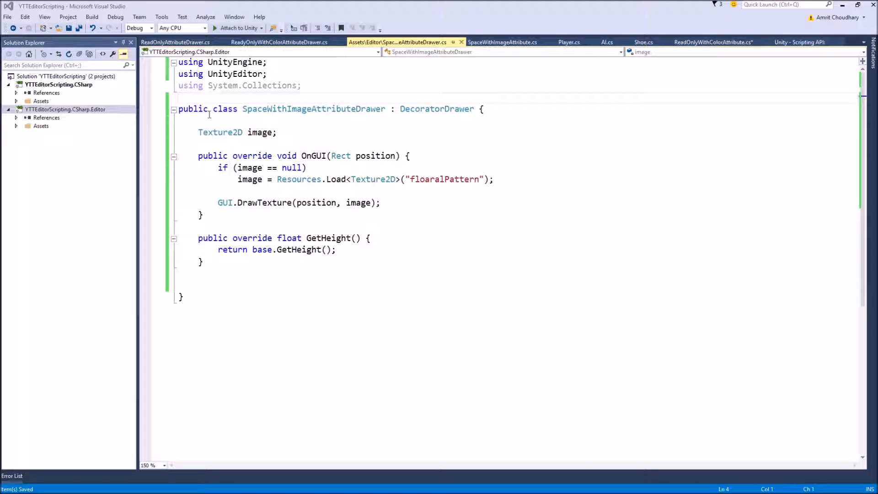
text([])
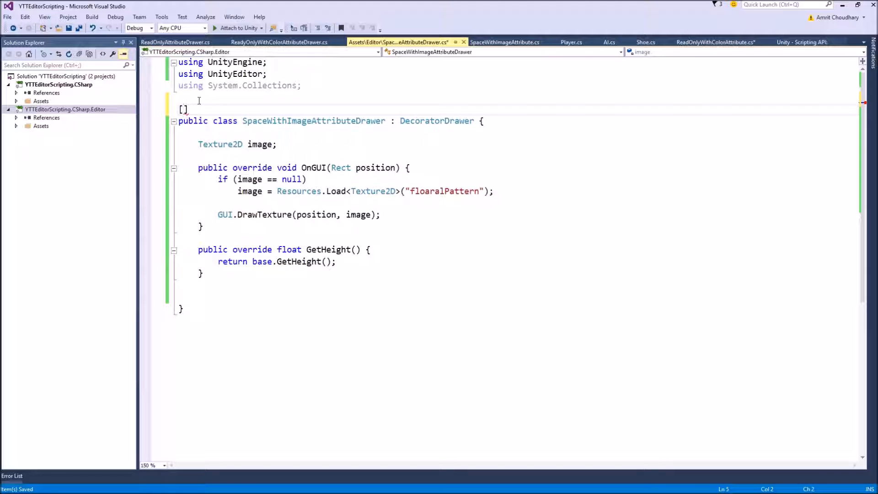
Step: Mark the drawer with [CustomPropertyDrawer(typeof(SpaceWithImageAttribute))]
text(CustomPropertyDrawer)
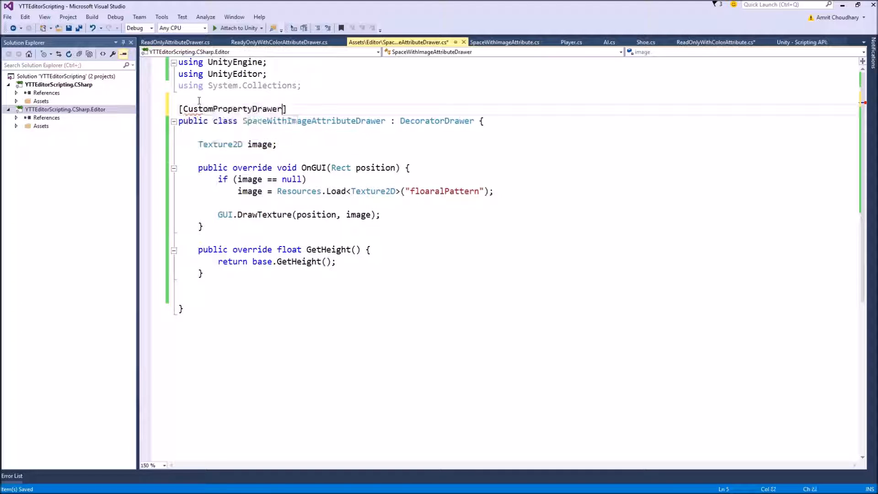
text((t)
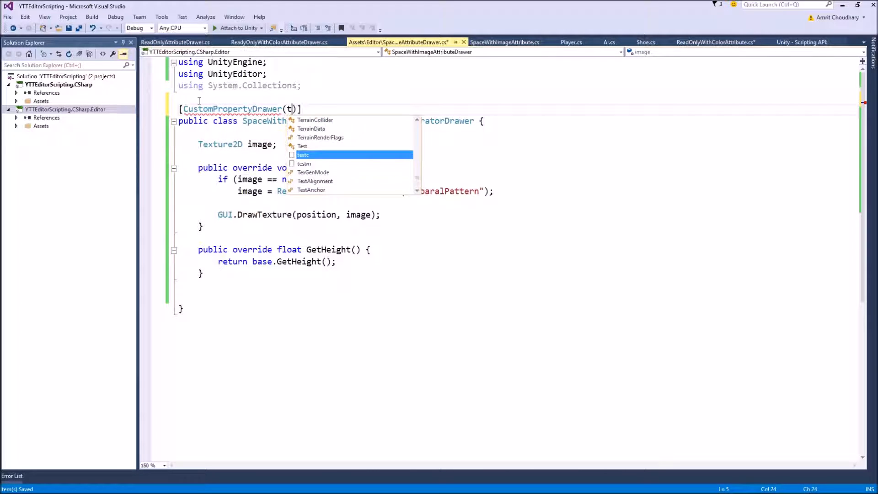
text(ypeof)
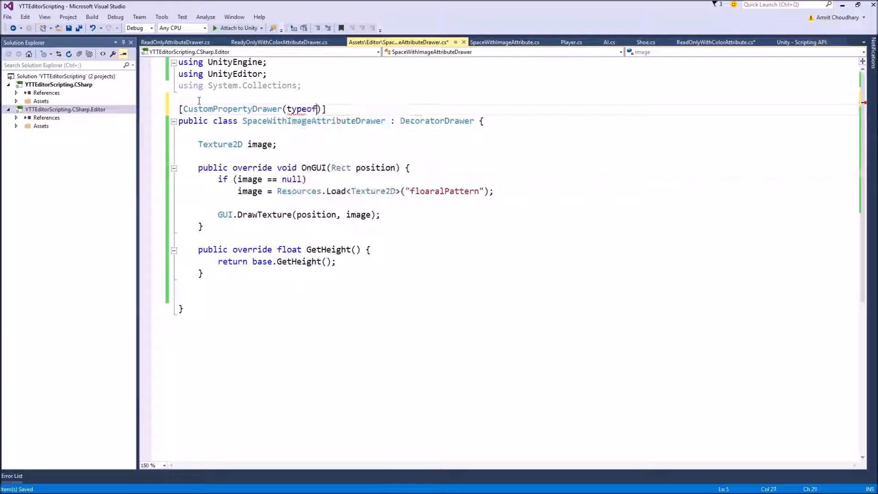
text(S)
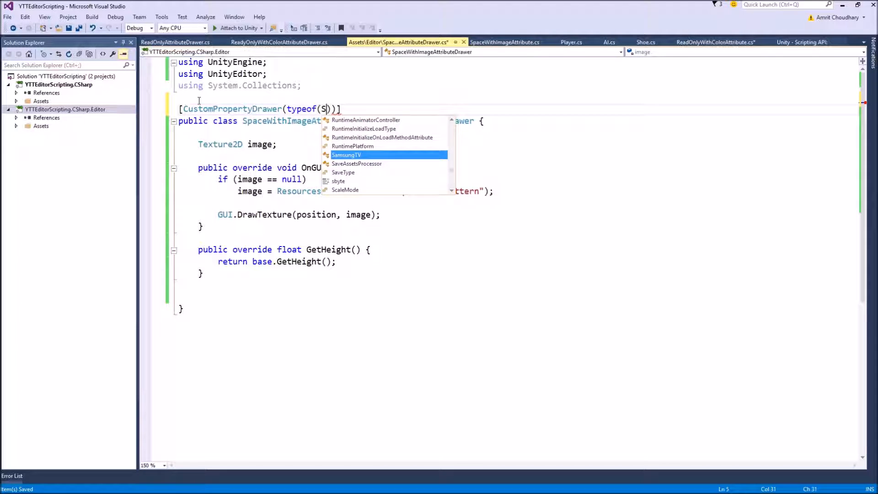
text(paw)
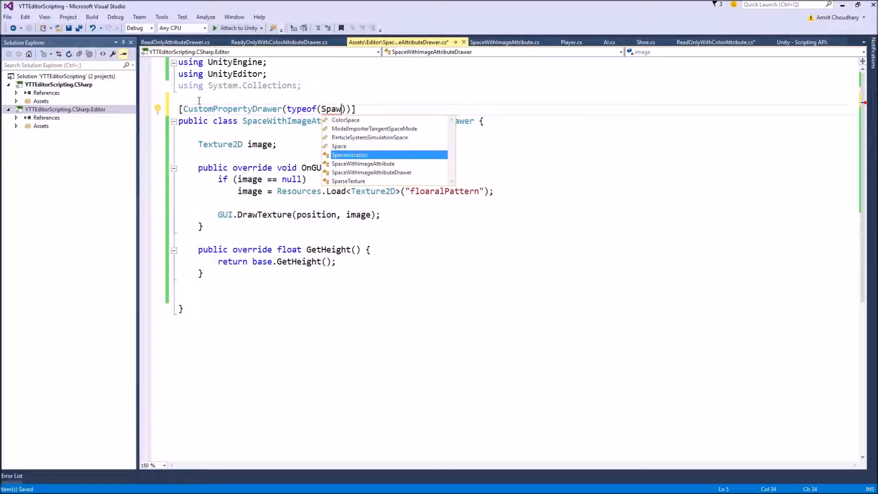
key(Down)
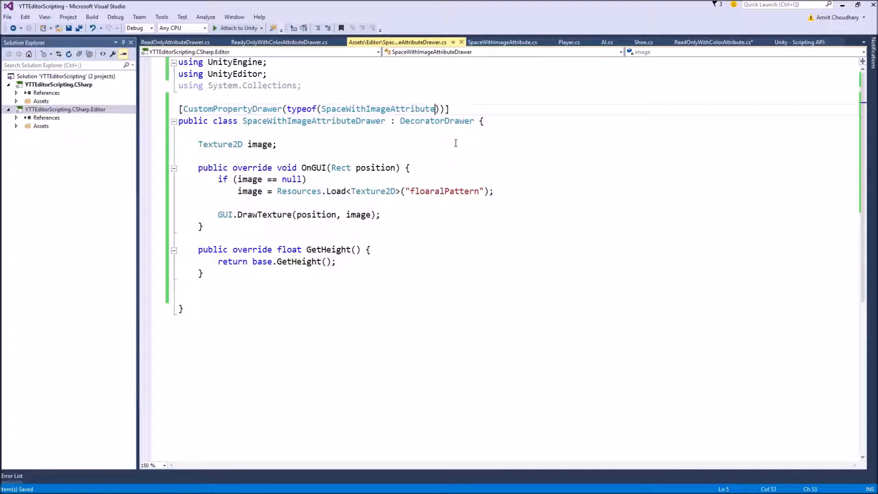
Step: Tag the Player's shoe field with [SpaceWithImage] in Player.cs
click(568, 42)
text([)
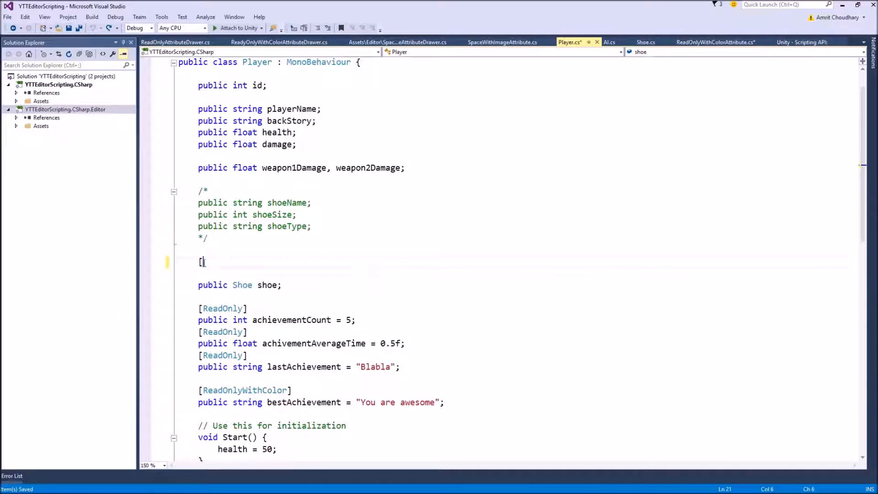
text(c)
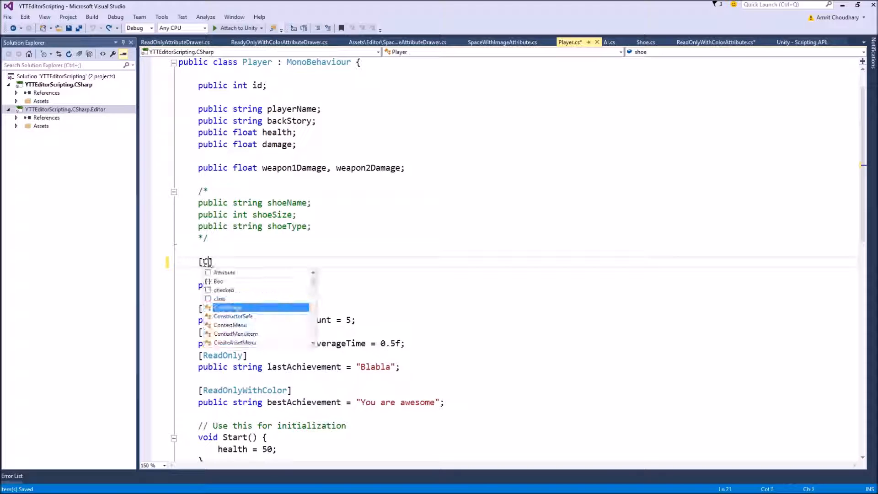
text(SpaceWithImage)
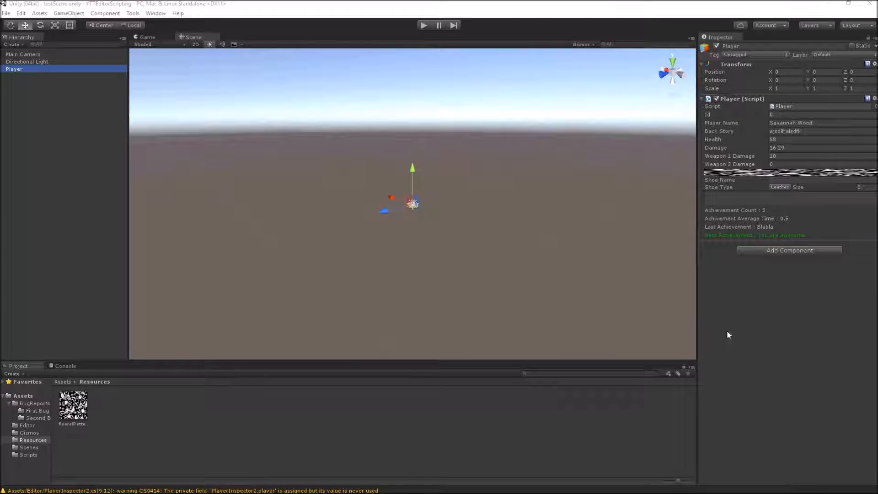
mouse_move(707, 190)
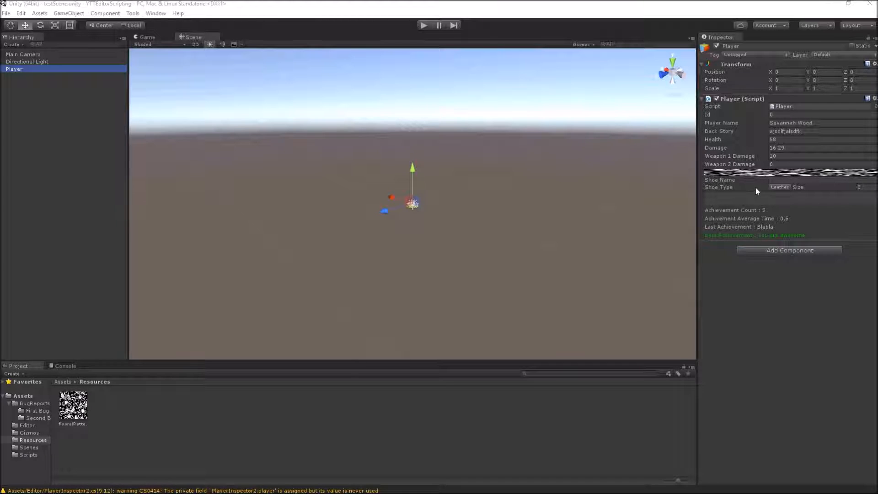
mouse_move(625, 224)
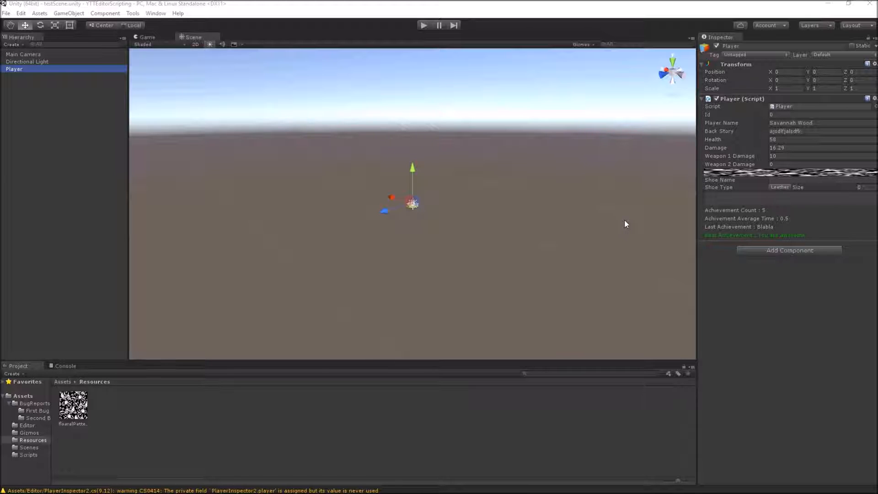
mouse_move(740, 214)
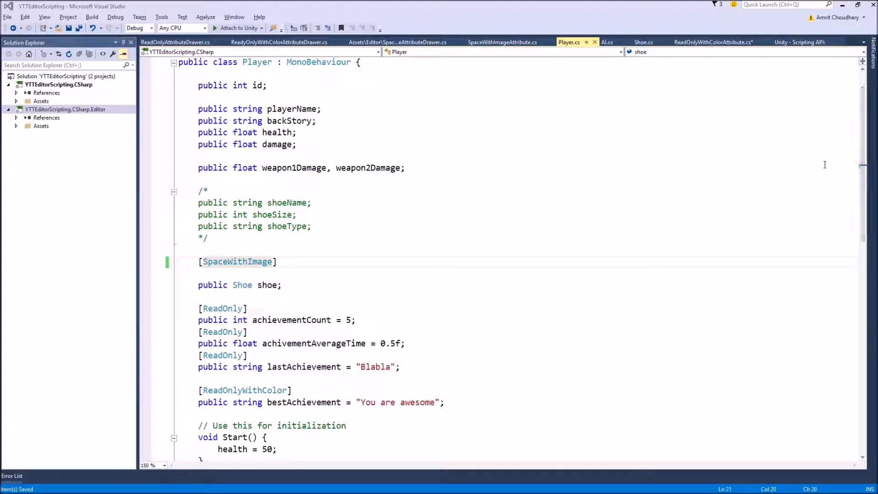
Step: Declare 'public int height;' in SpaceWithImageAttribute
click(502, 42)
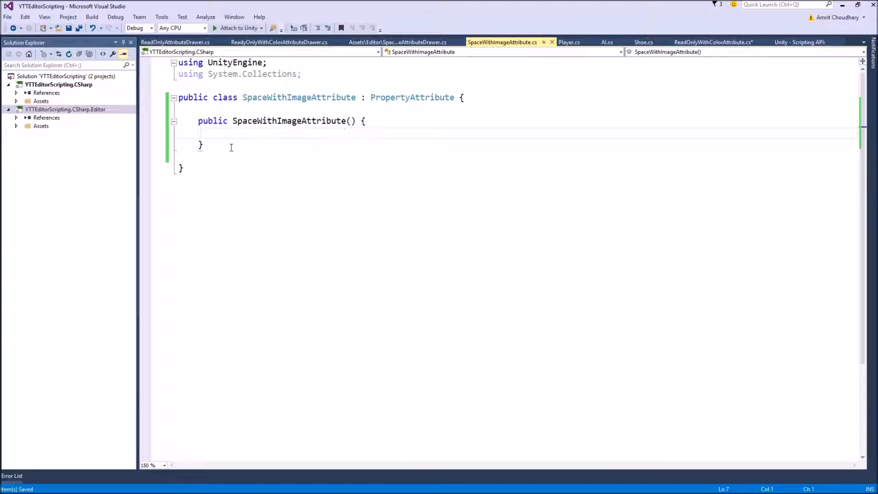
text(public SpaceWithImageAttribute()
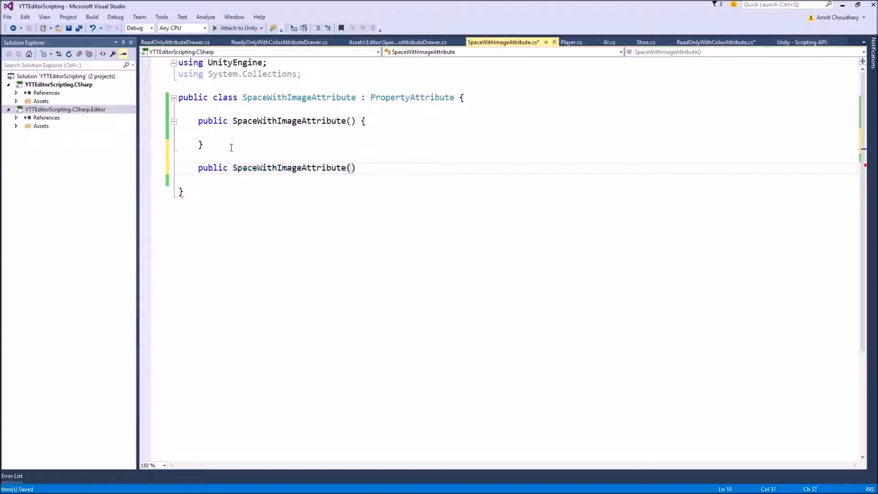
text(int)
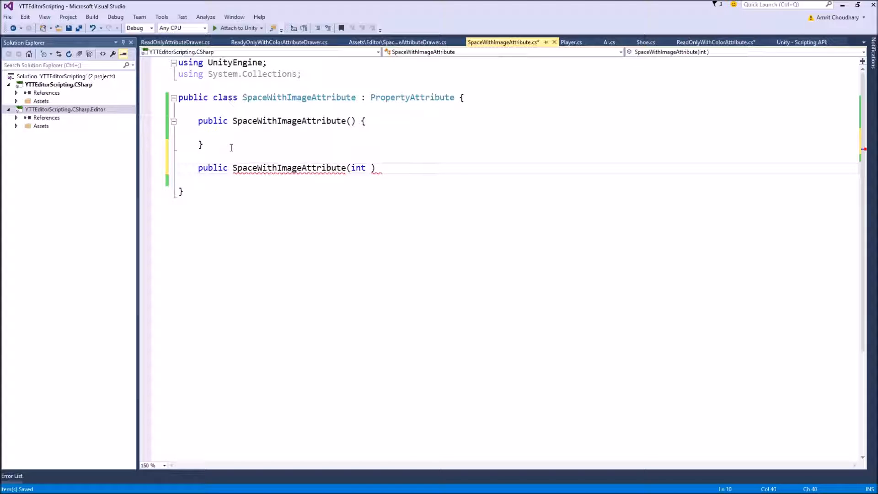
text(height)
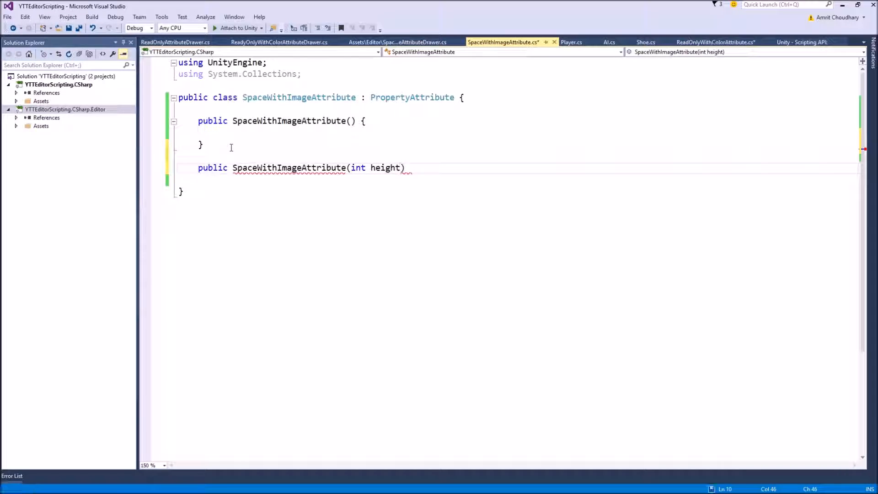
text({)
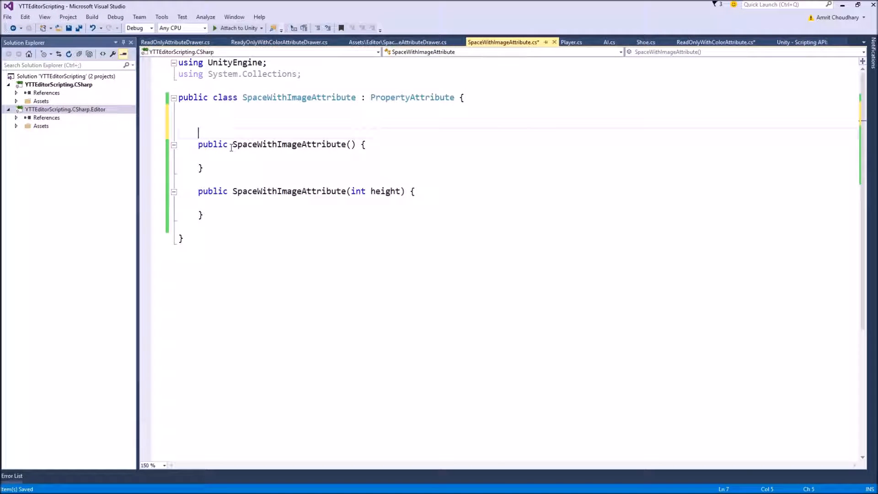
text(public)
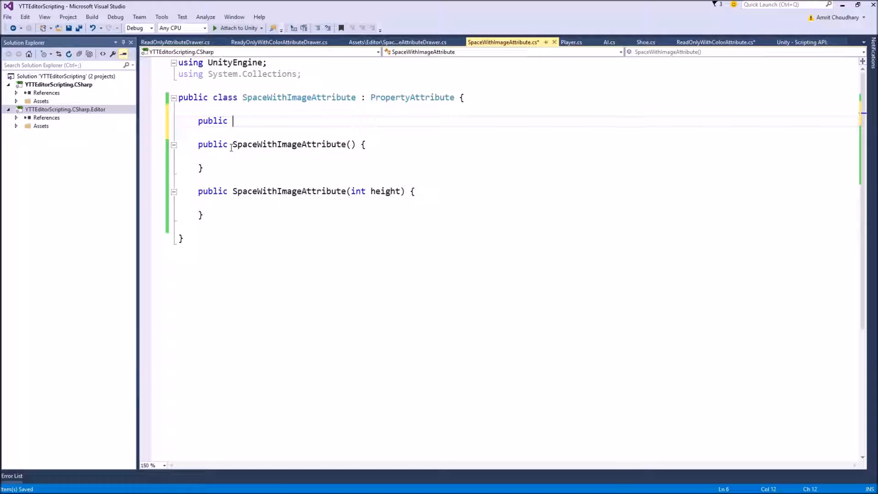
text(int height)
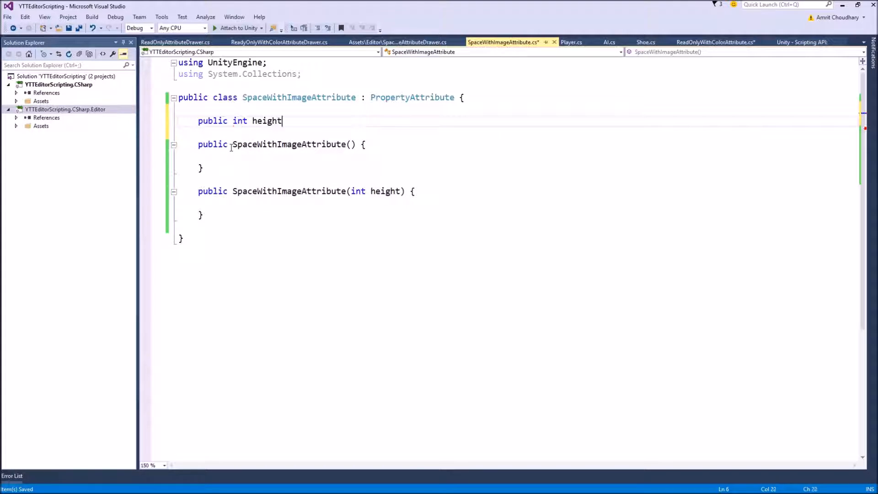
text(;)
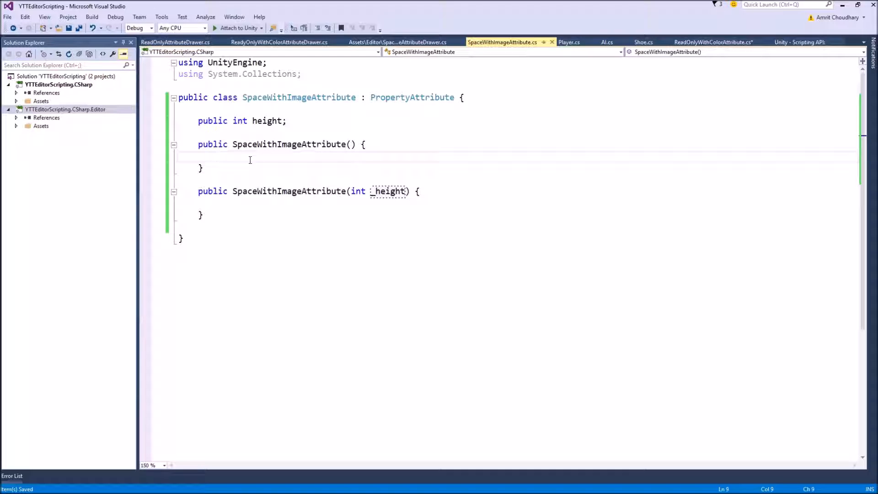
Step: Default height to 30 and assign height = _height in the parameterised constructor
text(height)
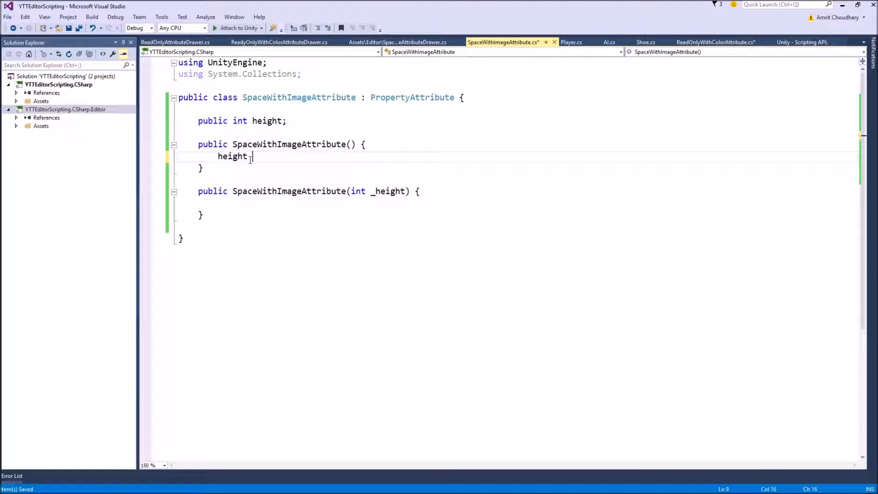
text(= 30;)
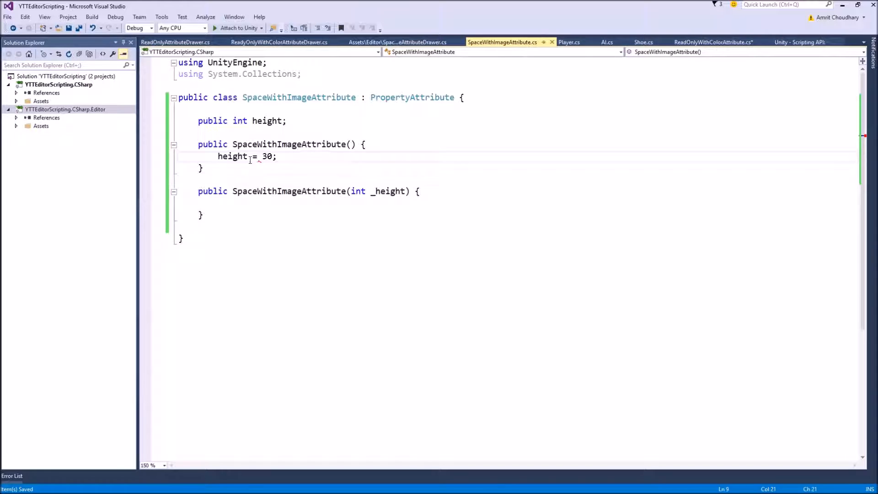
click(218, 203)
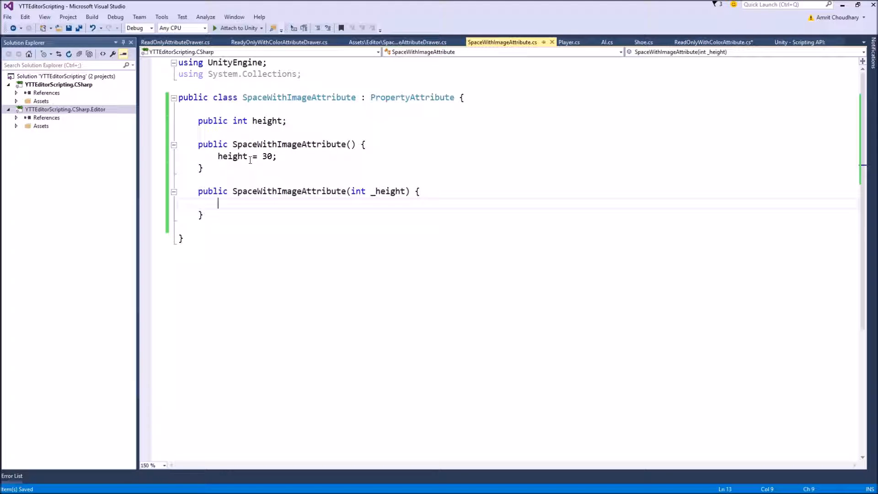
text(height =)
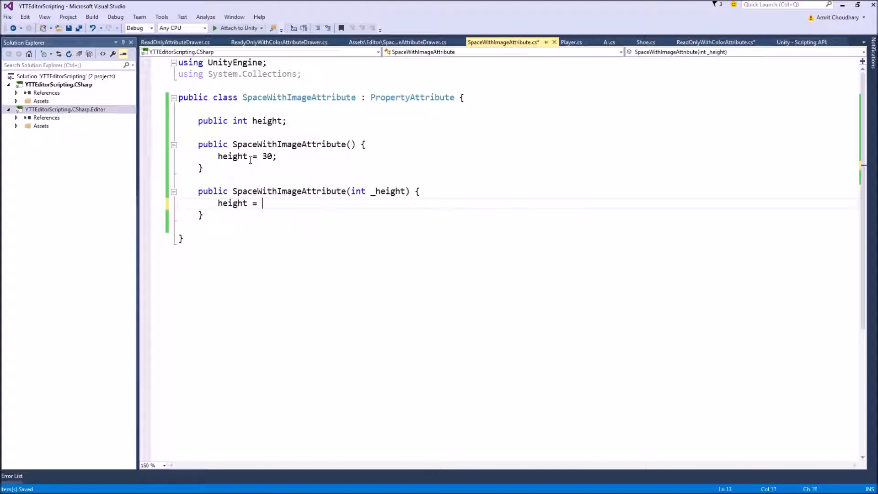
text(_height;)
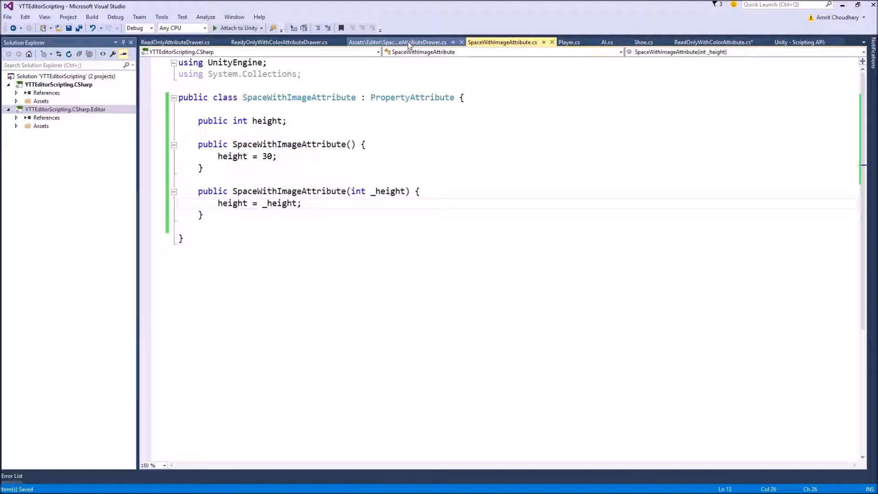
Step: Declare 'SpaceWithImageAttribute _attribute;' in the drawer class
click(397, 42)
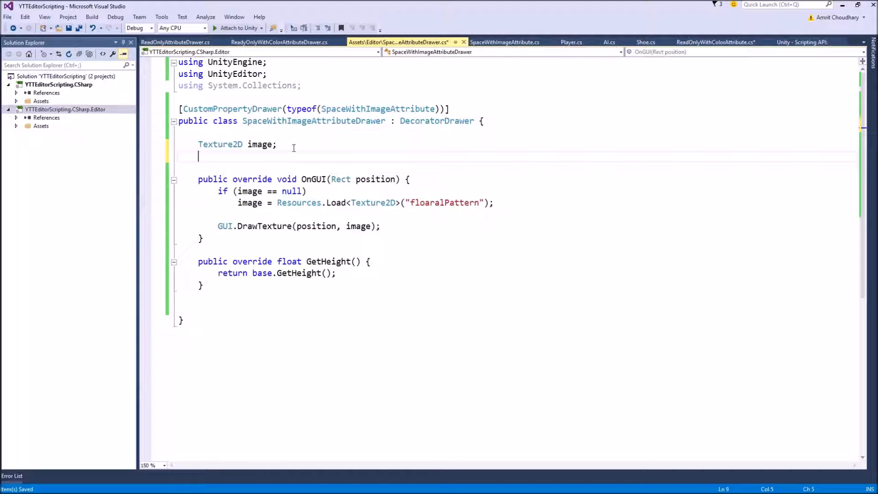
text(i)
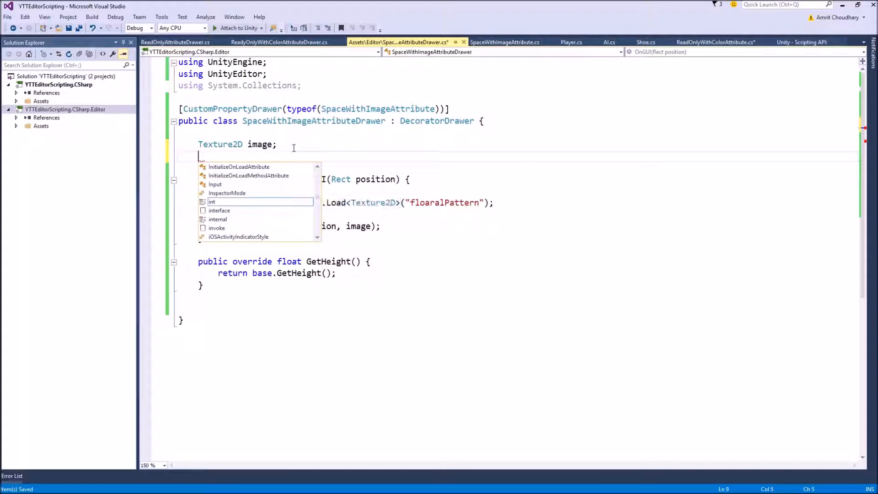
text(SpaceWithImageAttribute)
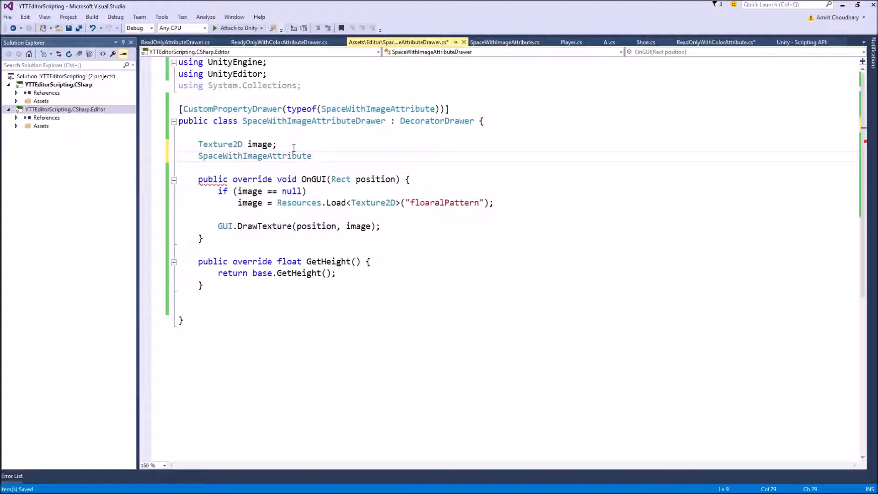
text(_attri)
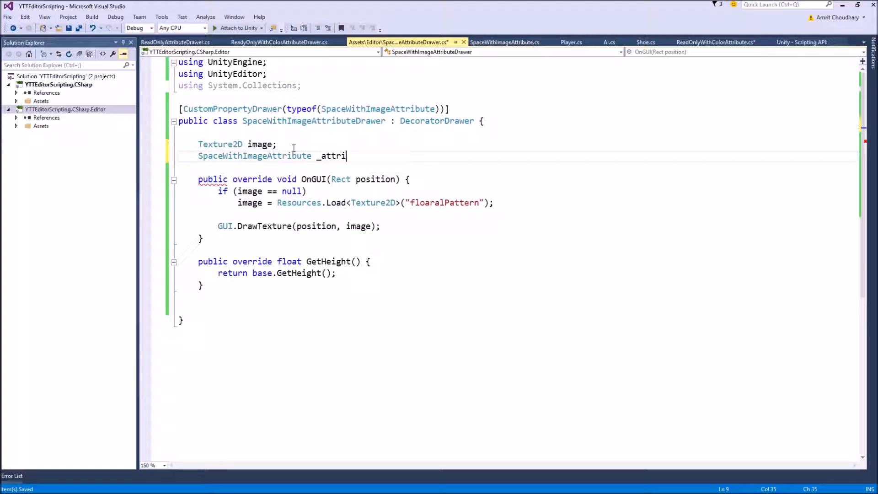
text(bute;)
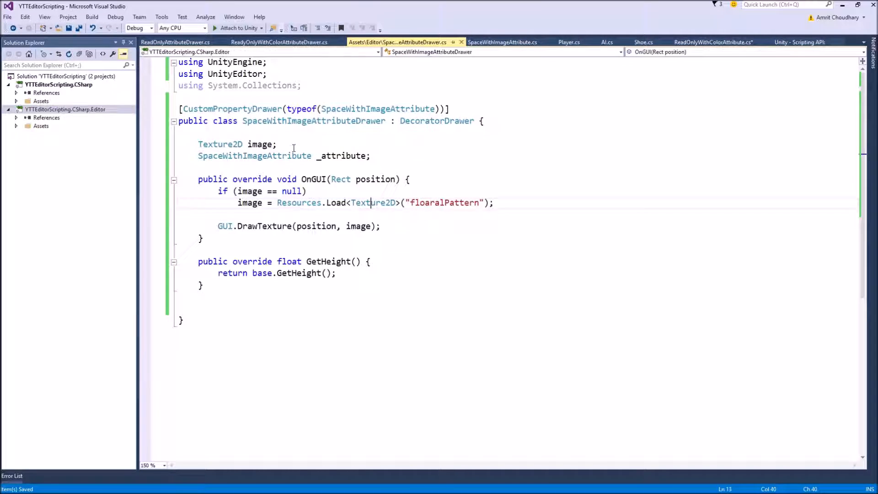
Step: Assign '_attribute = (SpaceWithImageAttribute)attribute;' inside OnGUI
key(enter)
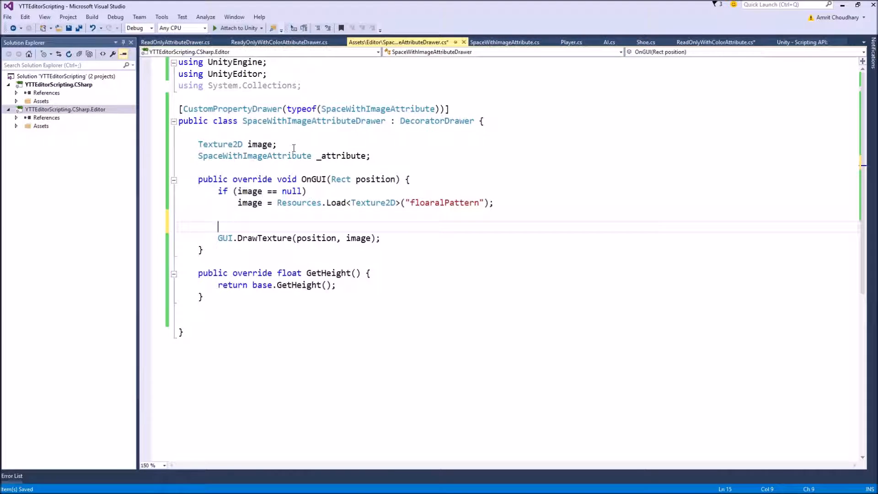
text(_attribute =)
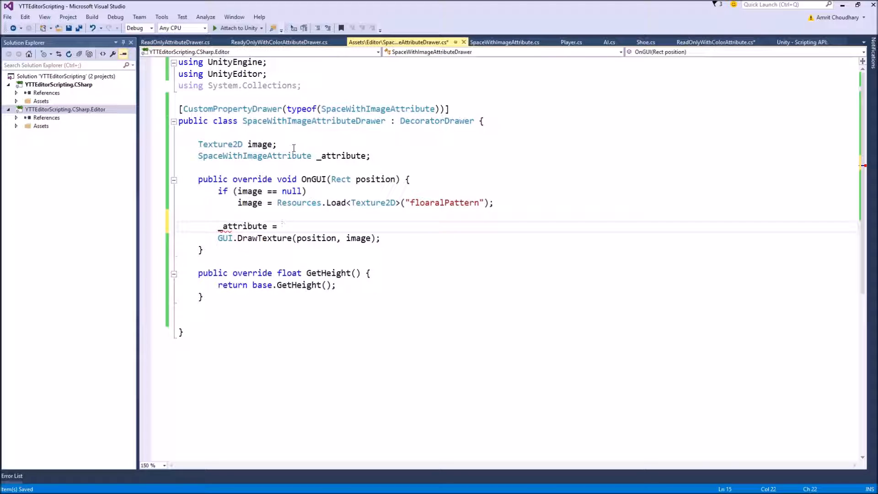
text(attribute;)
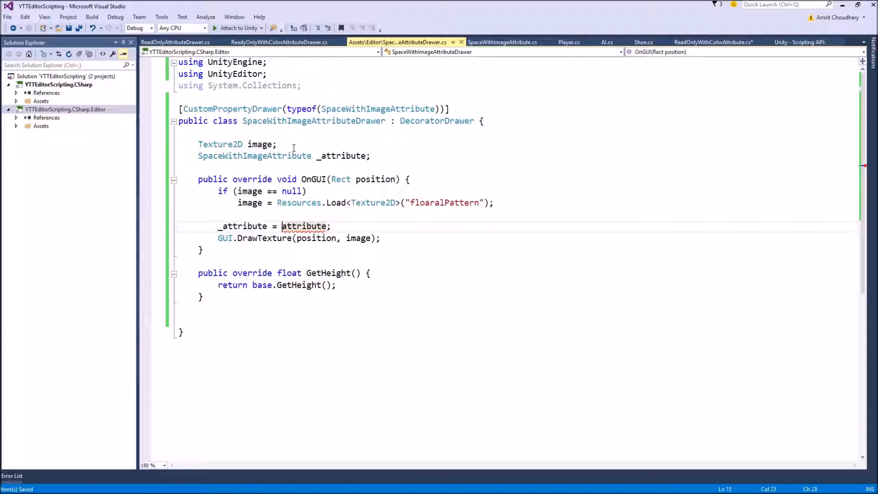
text(())
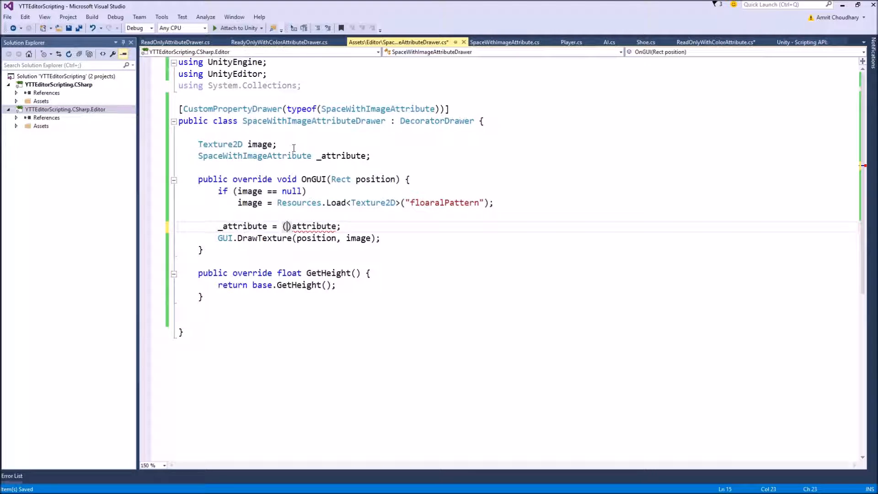
text(SpaceWithImageAttribute)
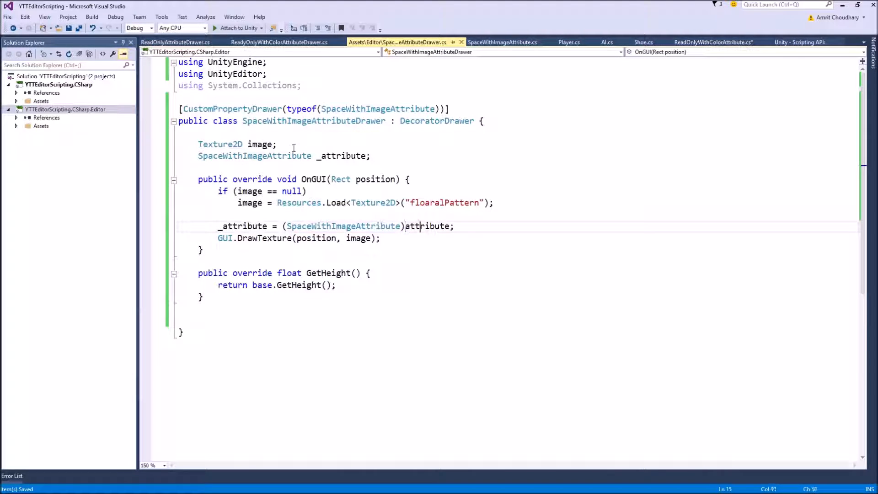
key(enter)
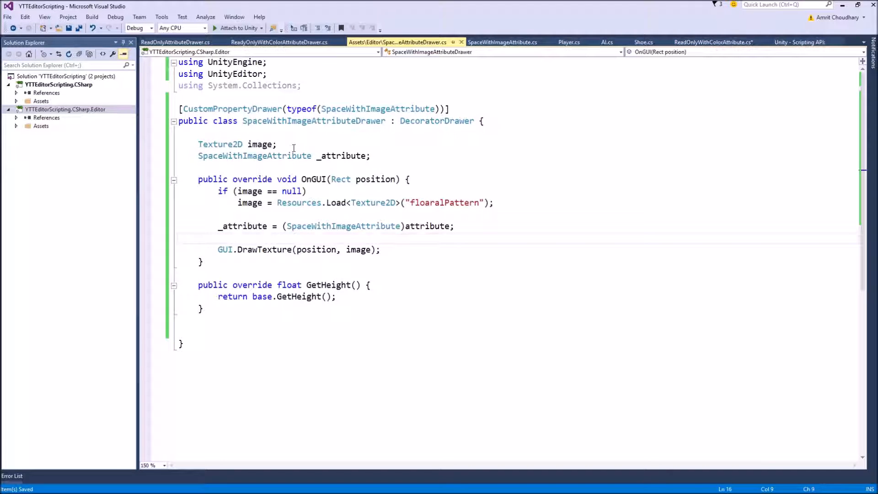
click(218, 238)
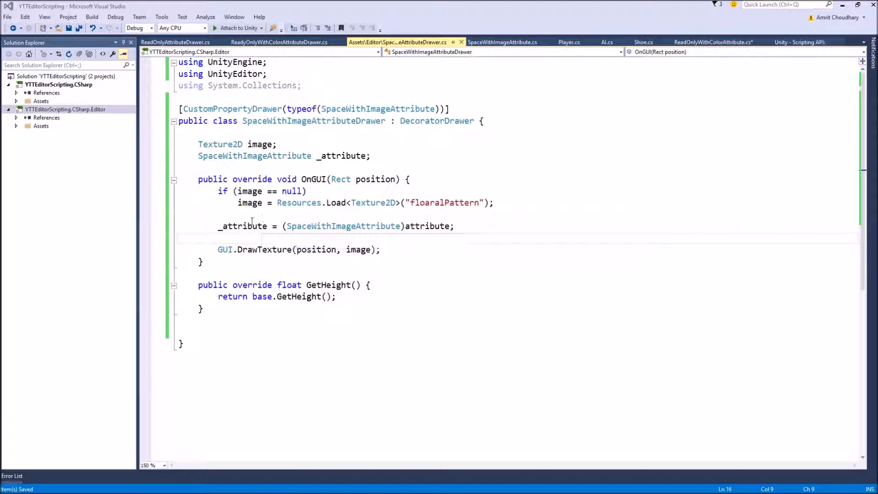
Step: Make GetHeight return base.GetHeight() + _attribute.height with _attribute newed up
click(336, 296)
text( + )
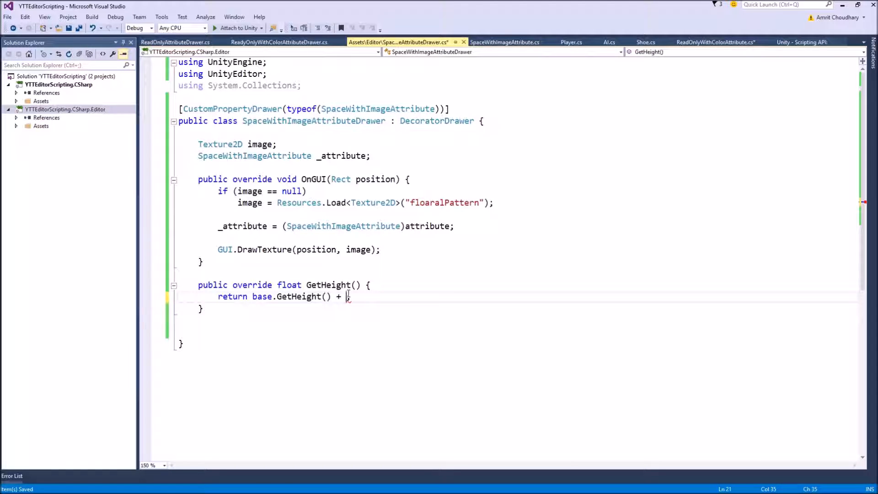
text(attribute.height)
click(283, 156)
text( = new SpaceWithImageAttribute())
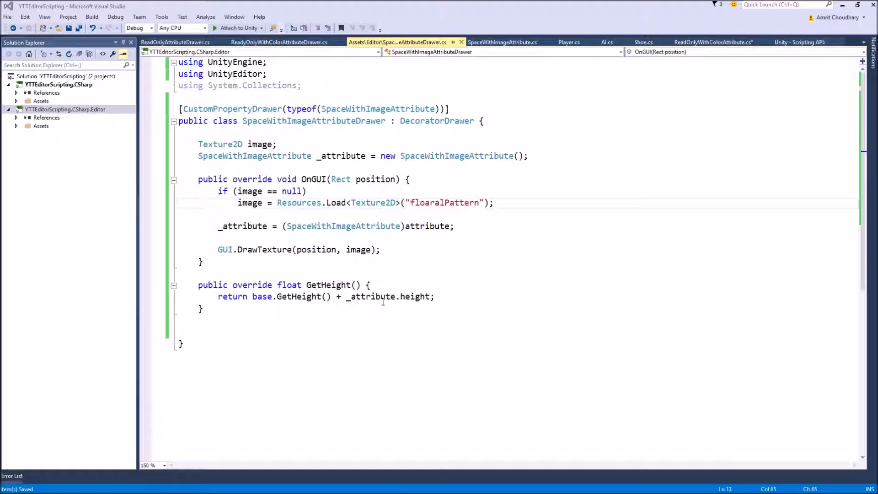
mouse_move(422, 305)
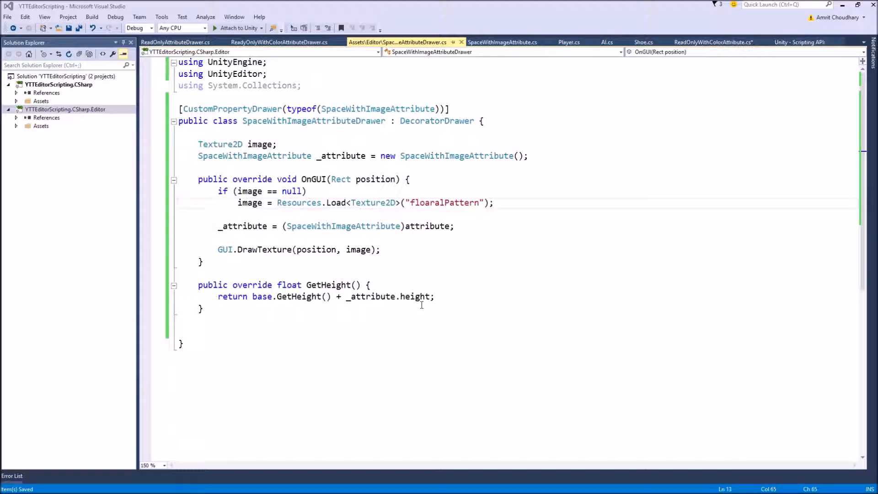
mouse_move(582, 134)
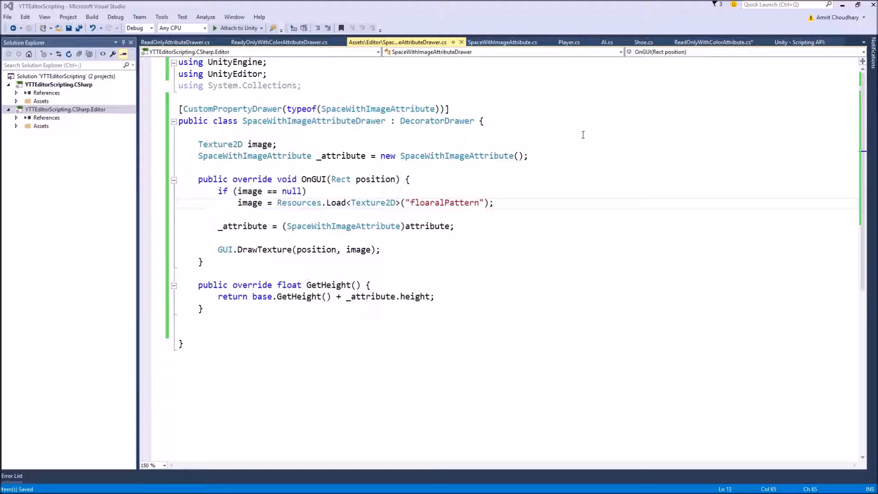
Step: Change the shoe field's tag to [SpaceWithImage(300)] in Player.cs
click(569, 42)
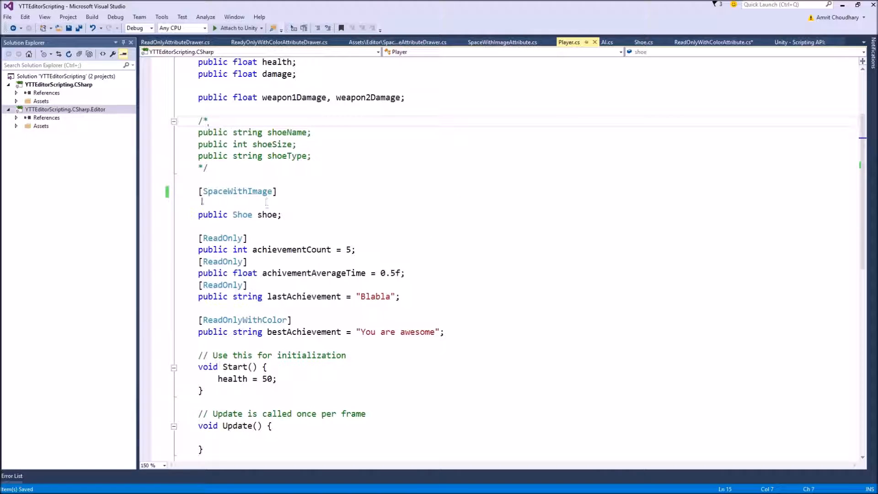
mouse_move(238, 191)
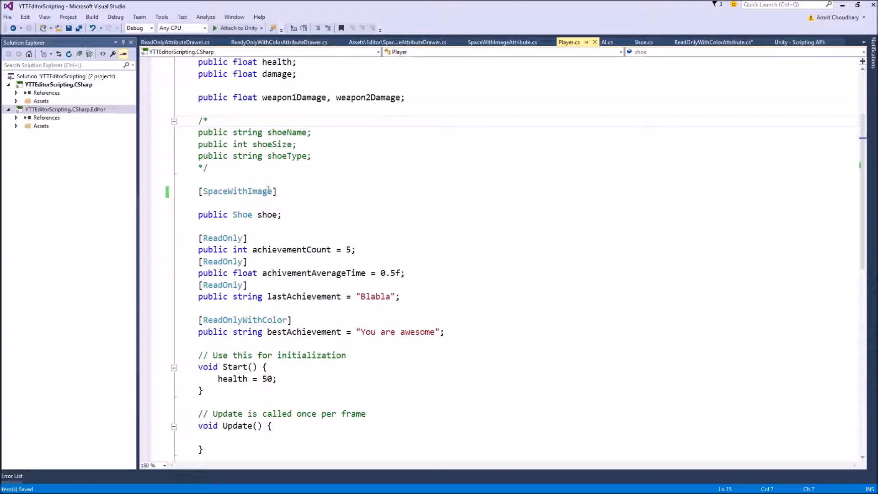
text(())
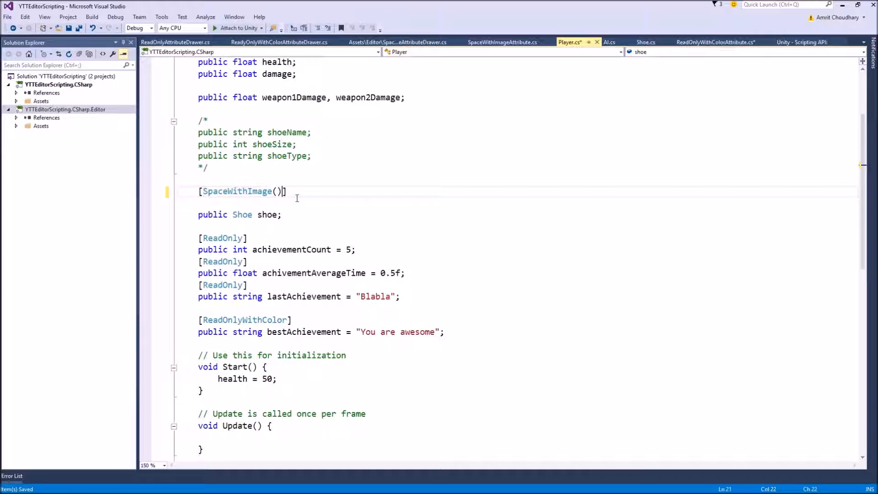
text(300)
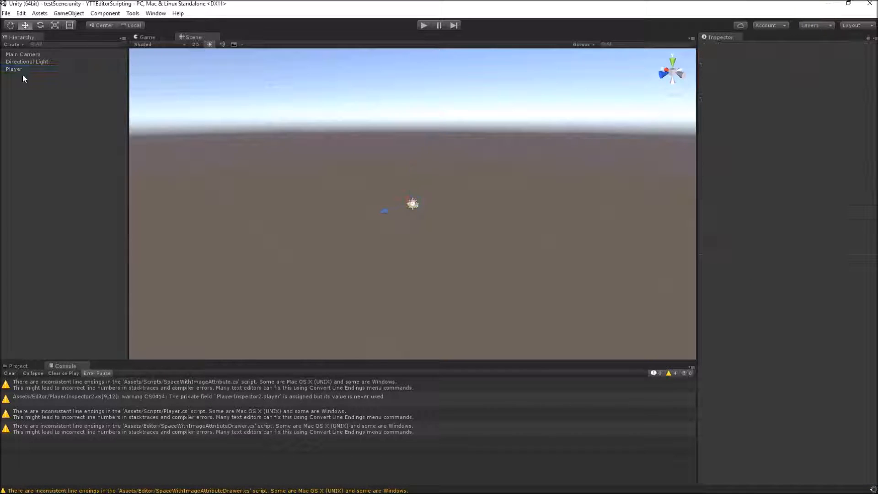
Step: Select Player in the Hierarchy to see the taller floral band in its Inspector
click(14, 69)
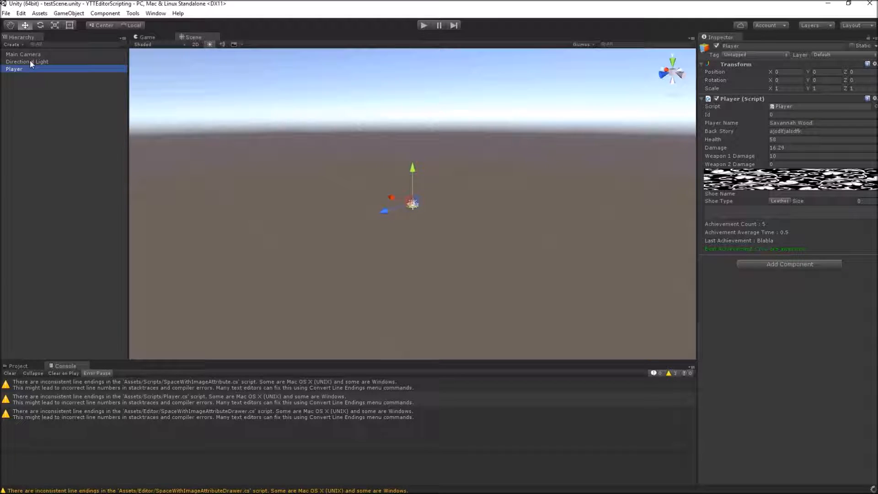